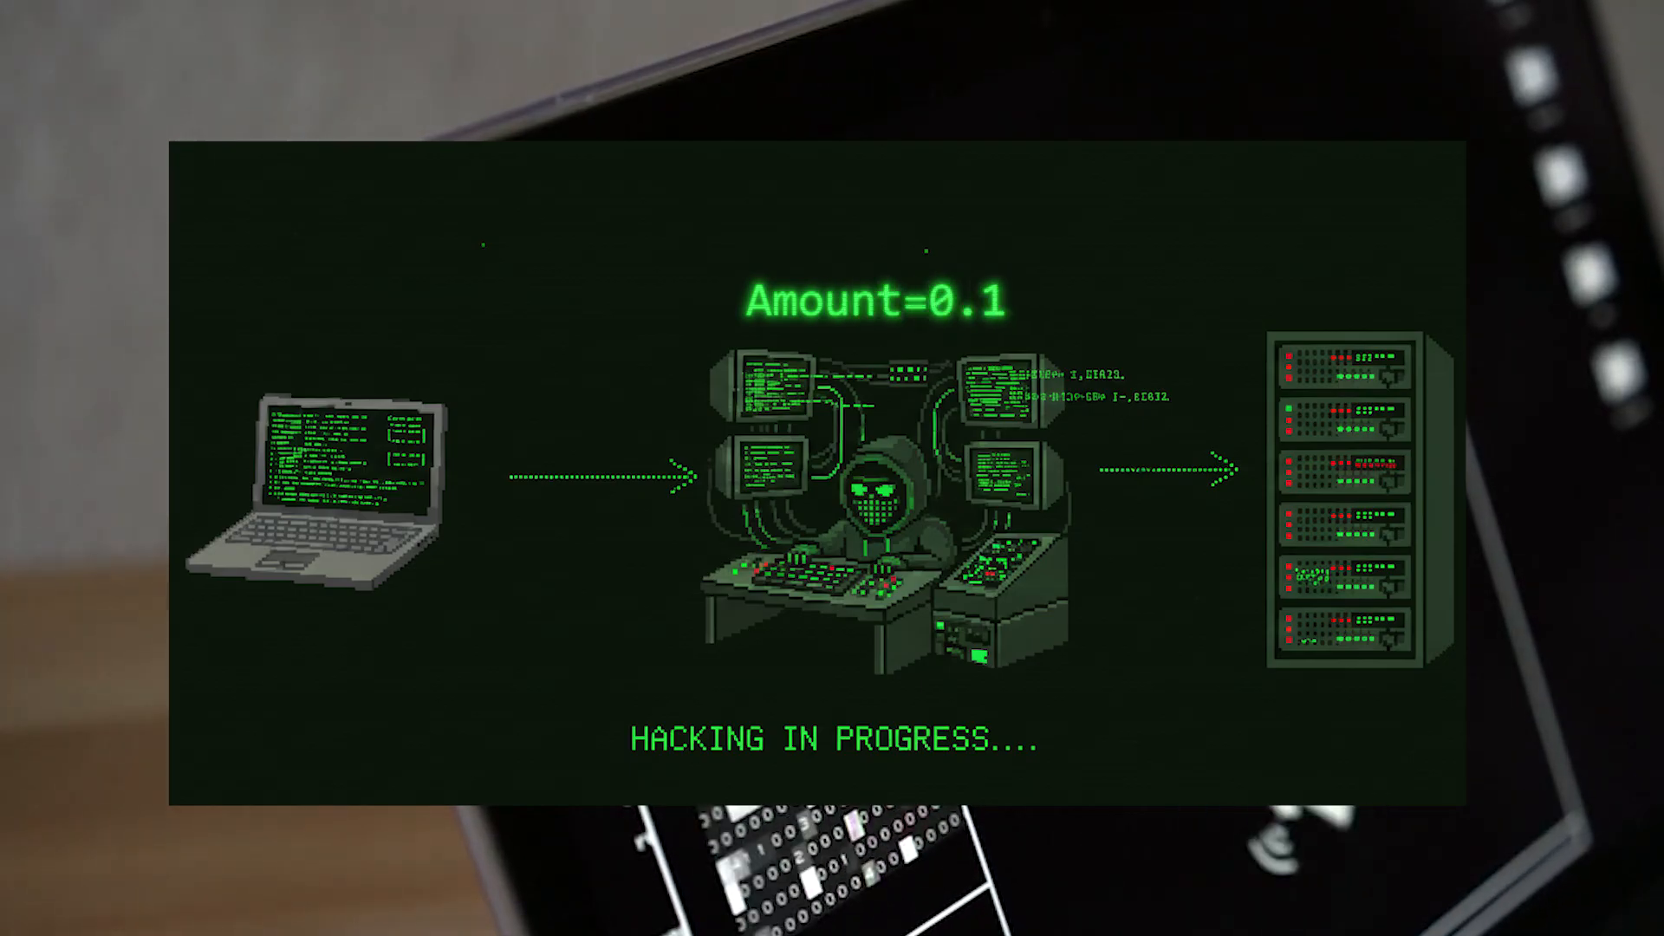
text(0)
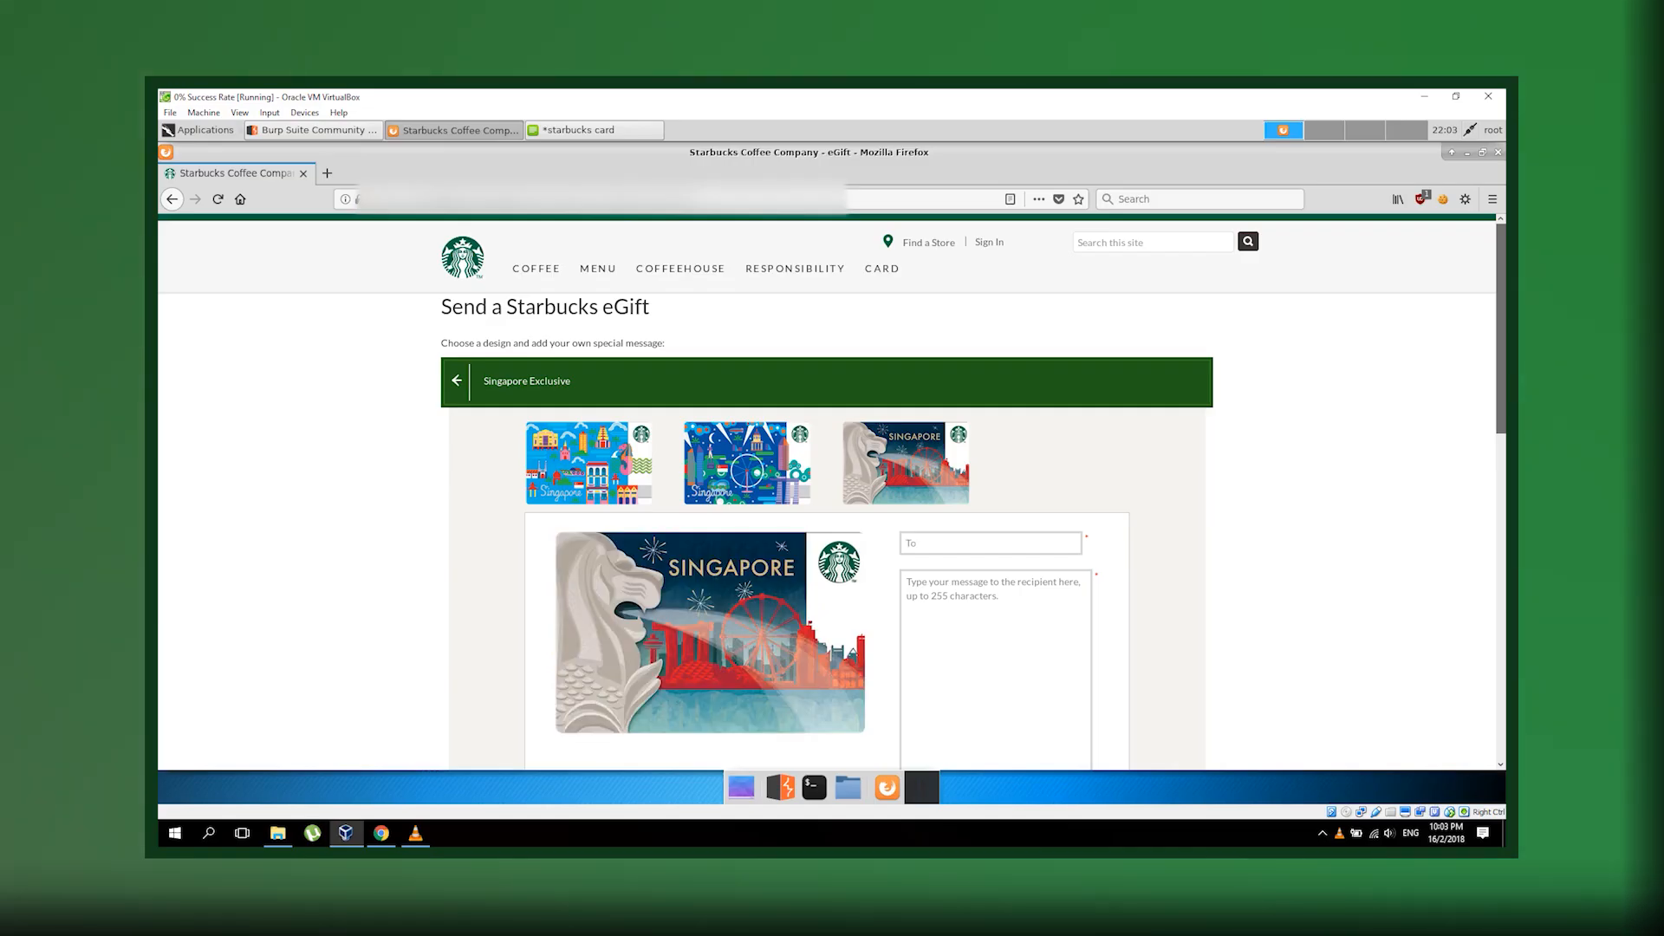
text(R33fe)
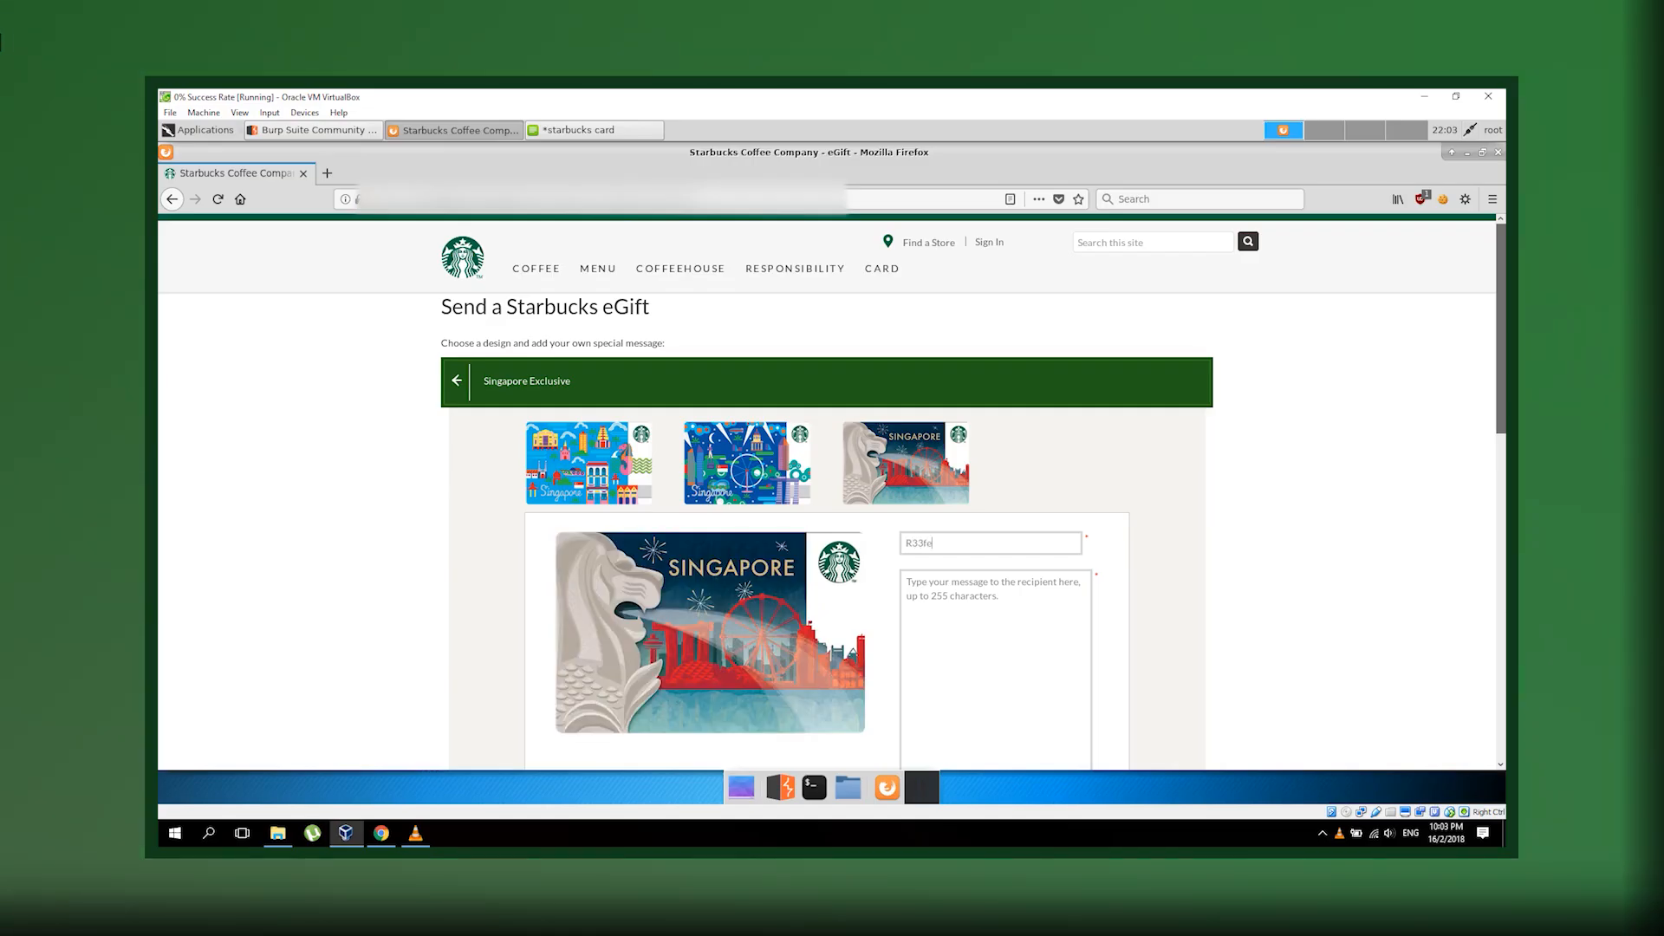
scroll(down, 3)
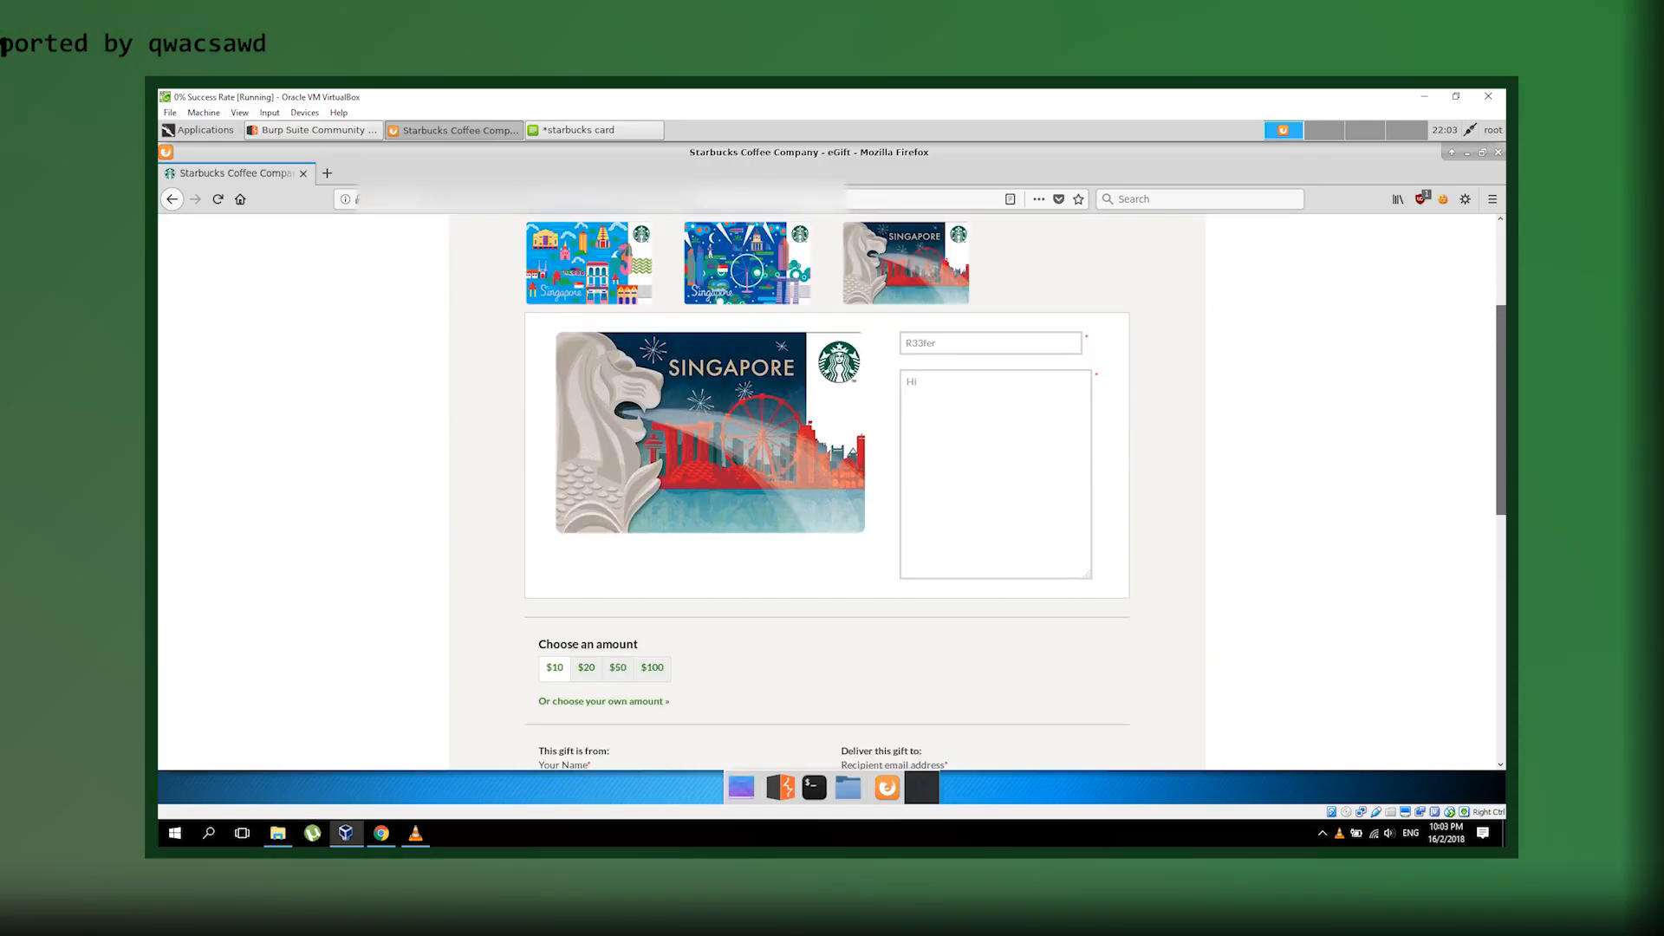
scroll(down, 3)
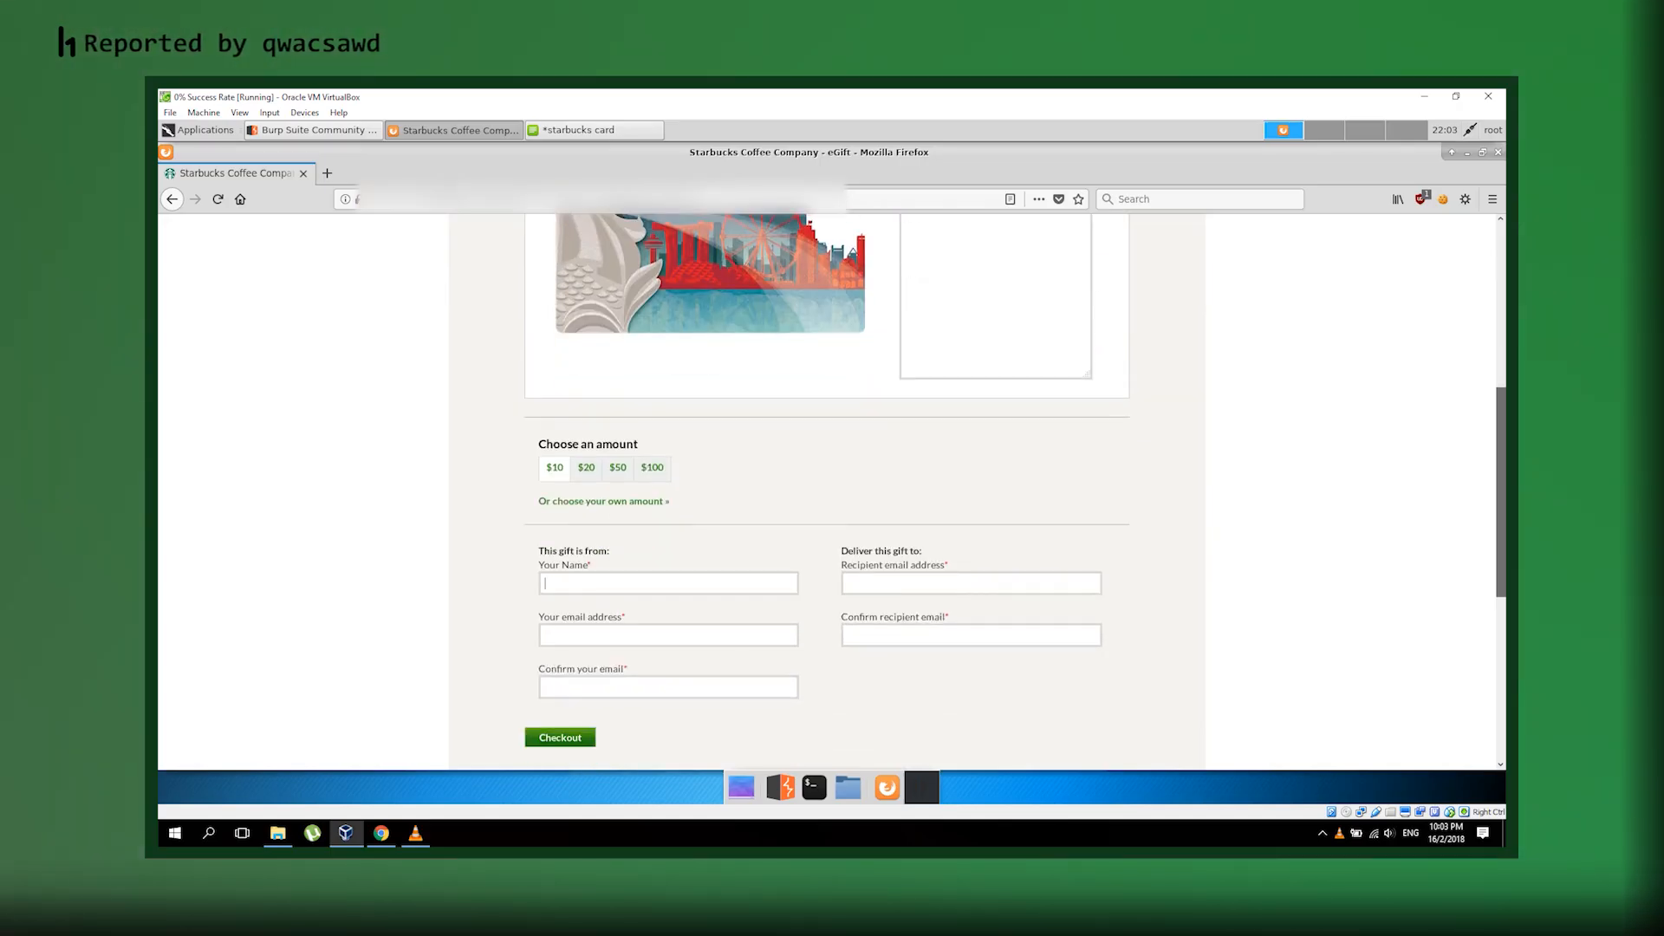
text(R33fer)
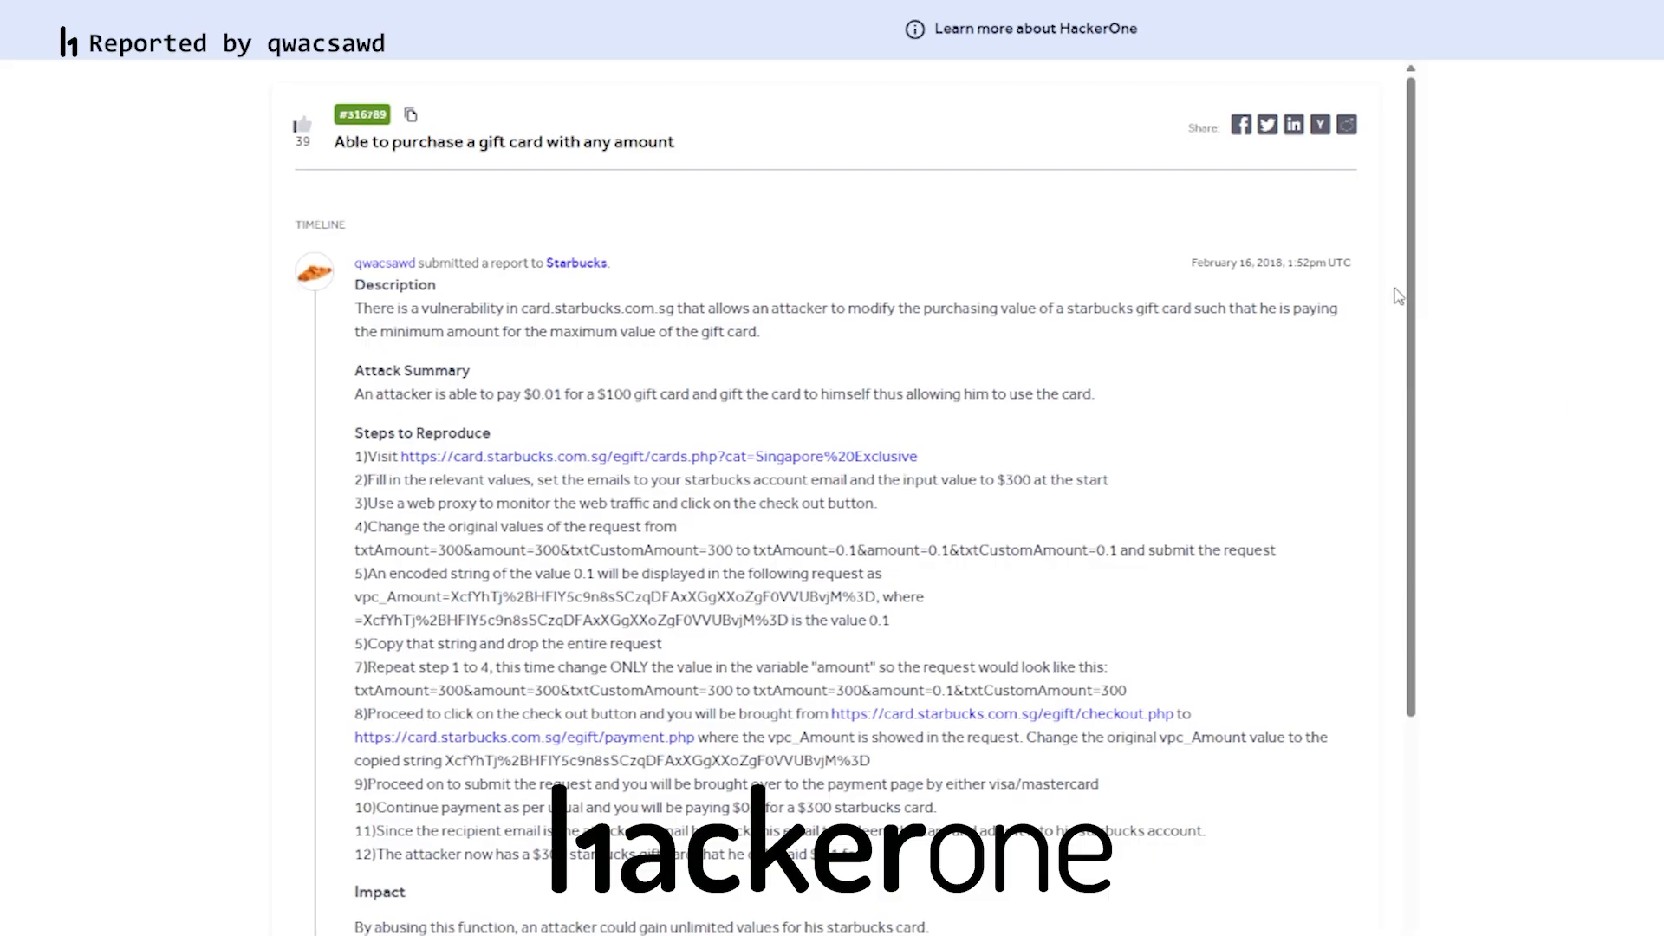
scroll(down, 3)
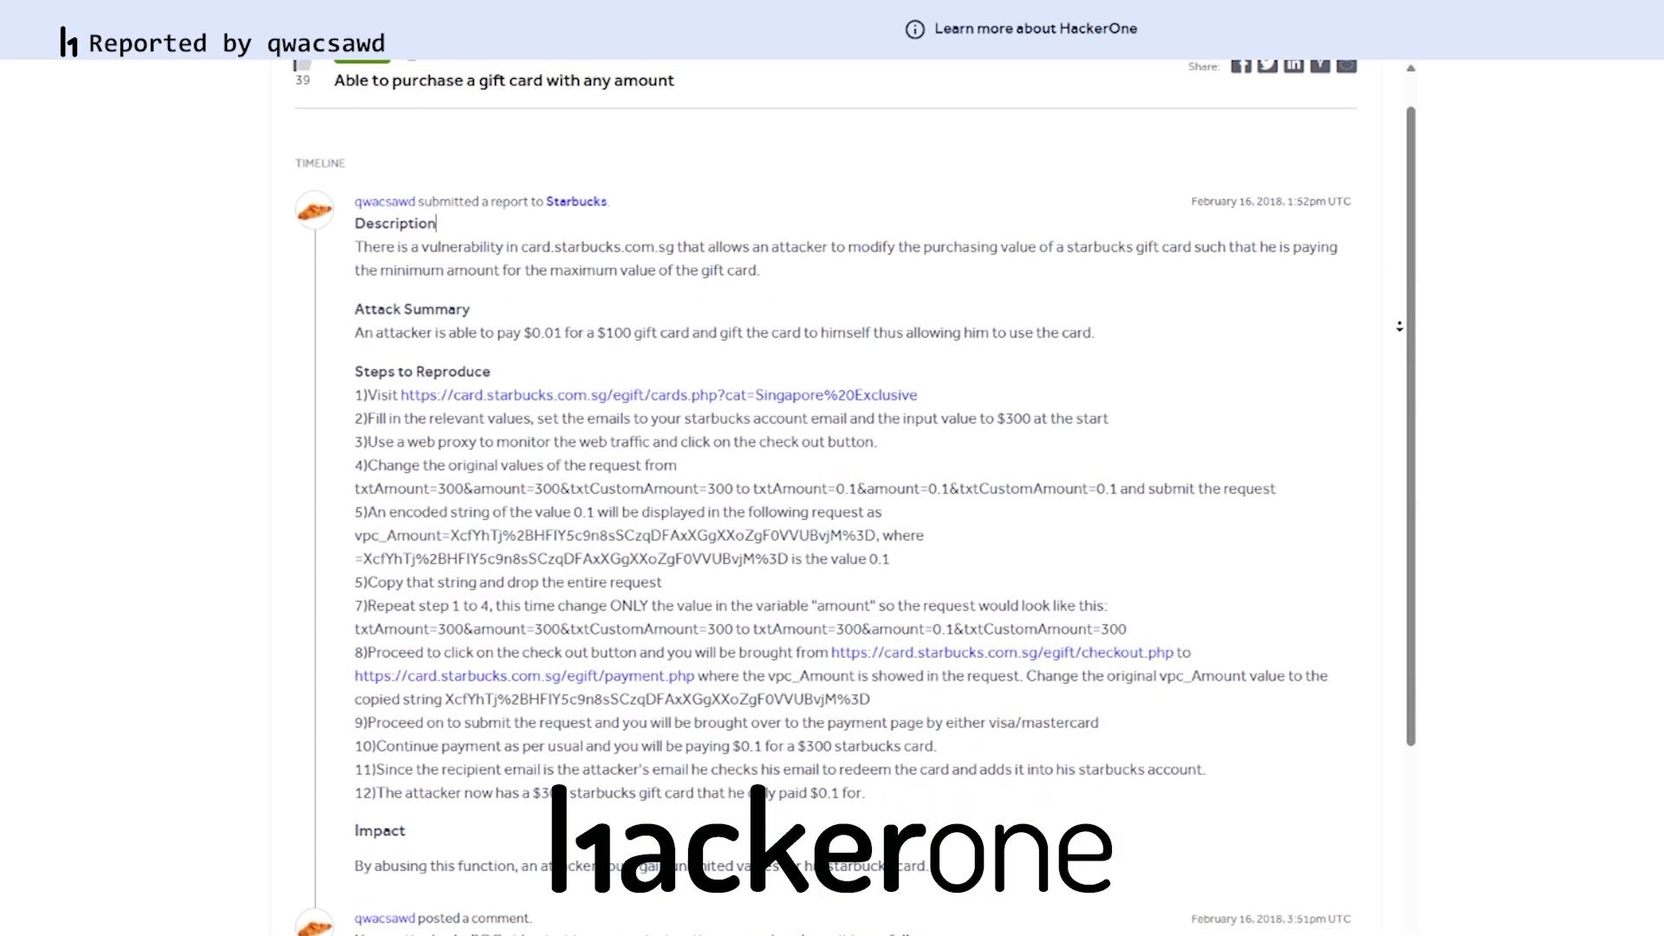
scroll(down, 3)
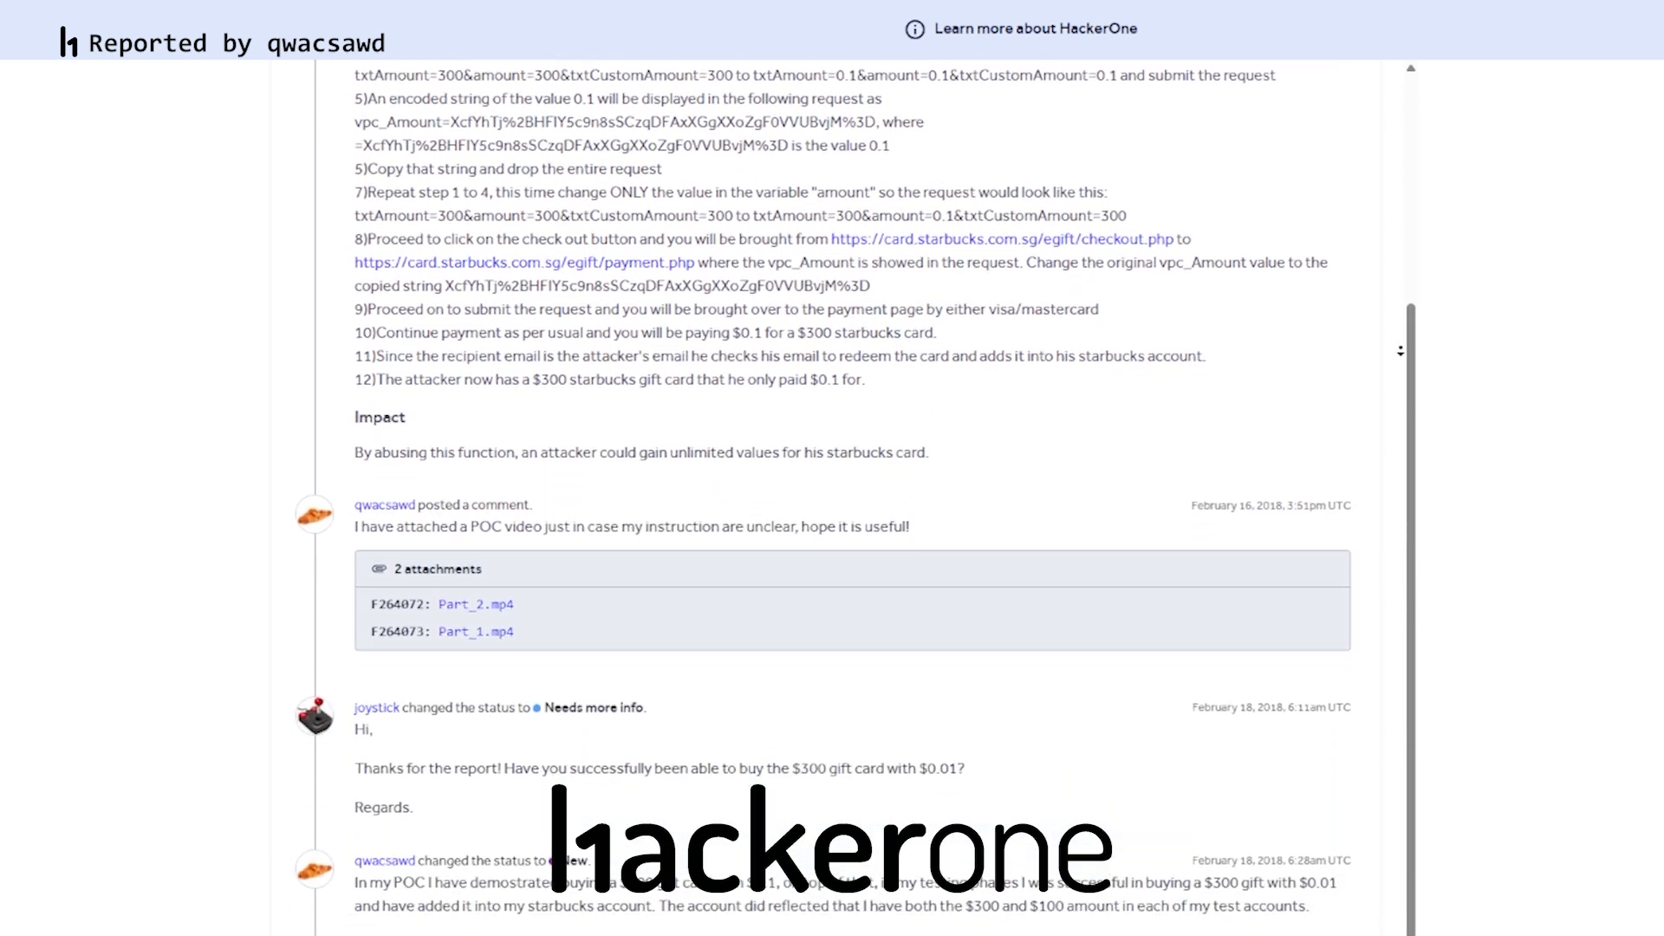
scroll(down, 3)
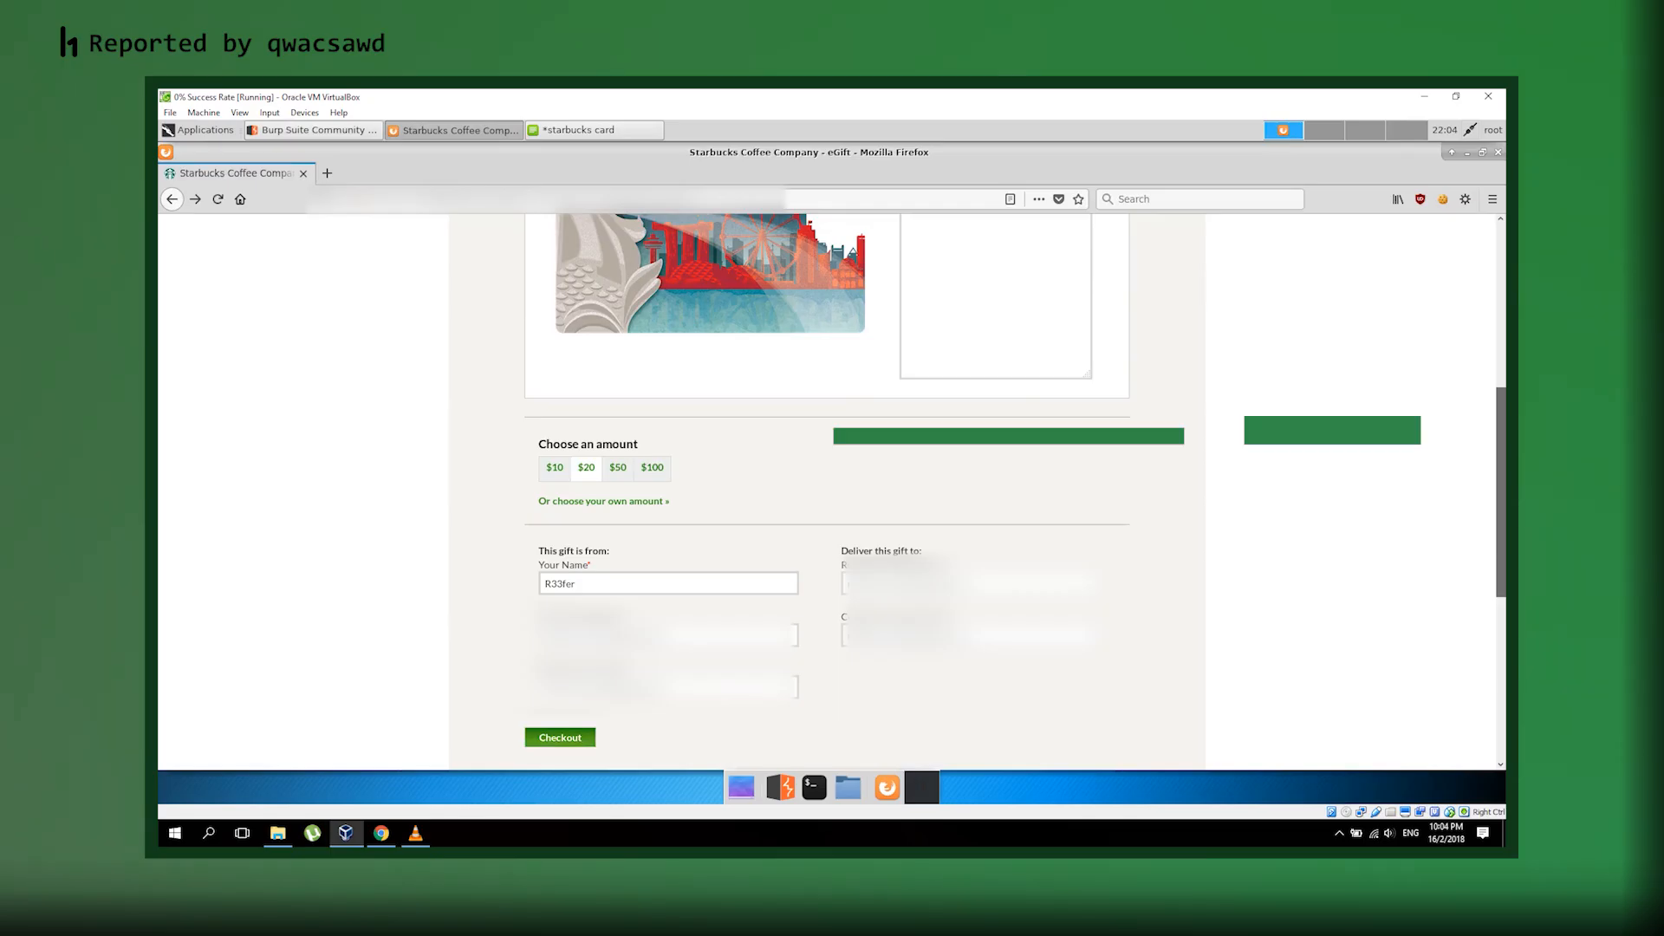
- Choose the $20 amount for the eGift card
click(559, 737)
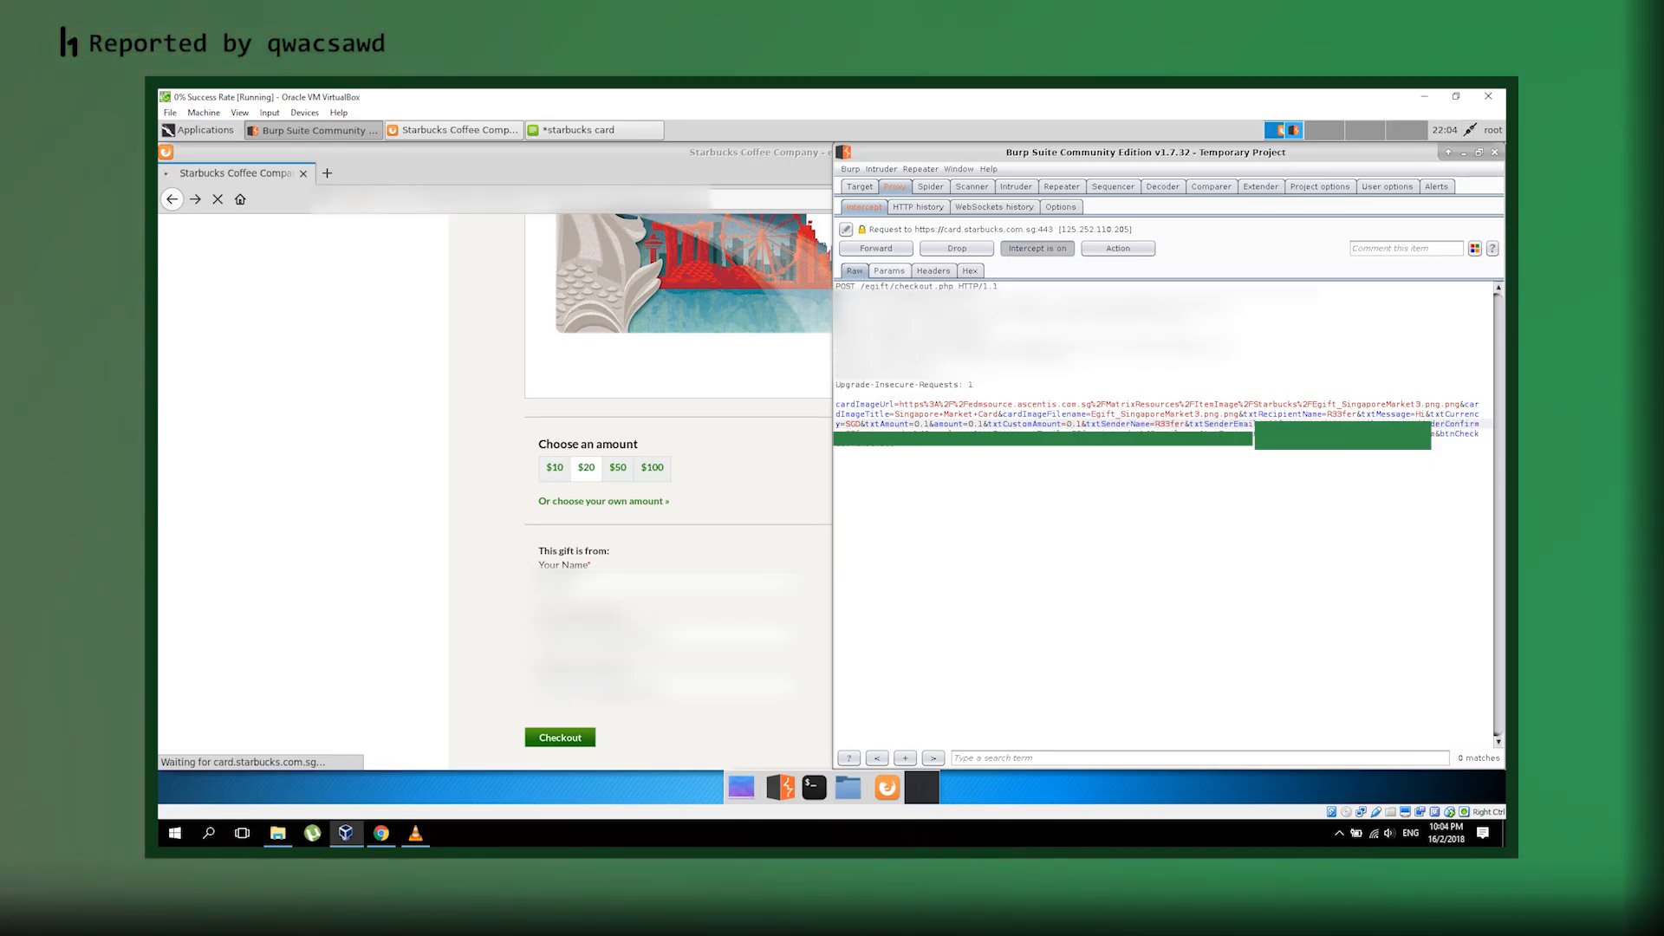
- Forward the 0.1-amount checkout request and confirm the $0.1 cart to capture payment.php
click(875, 247)
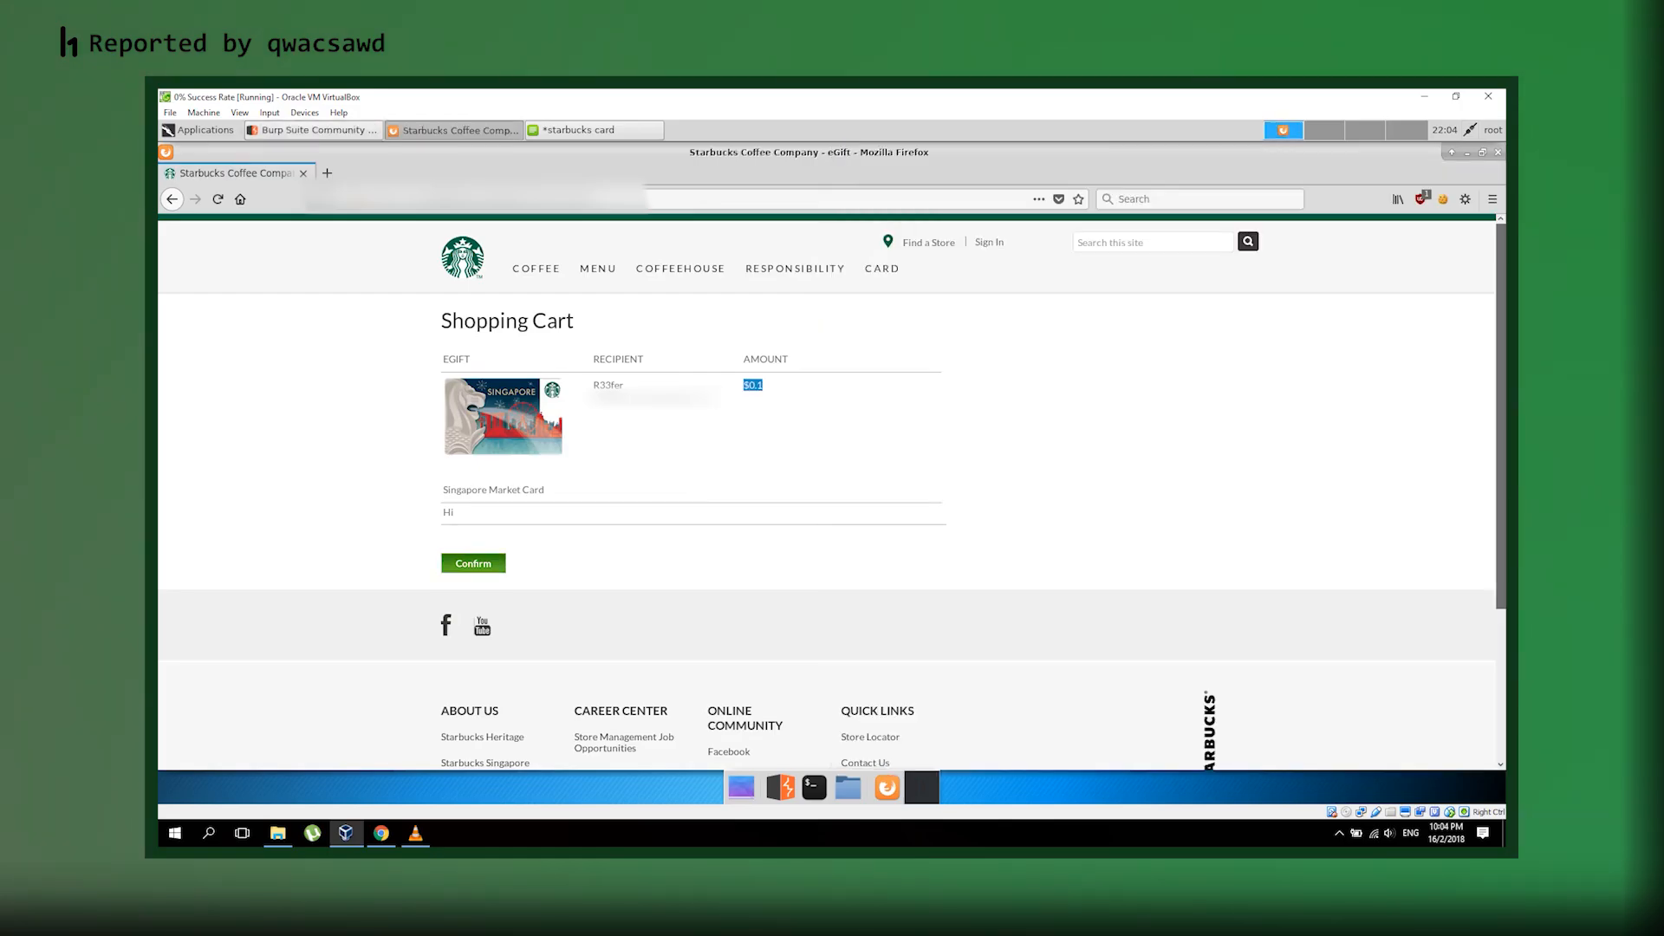
click(472, 563)
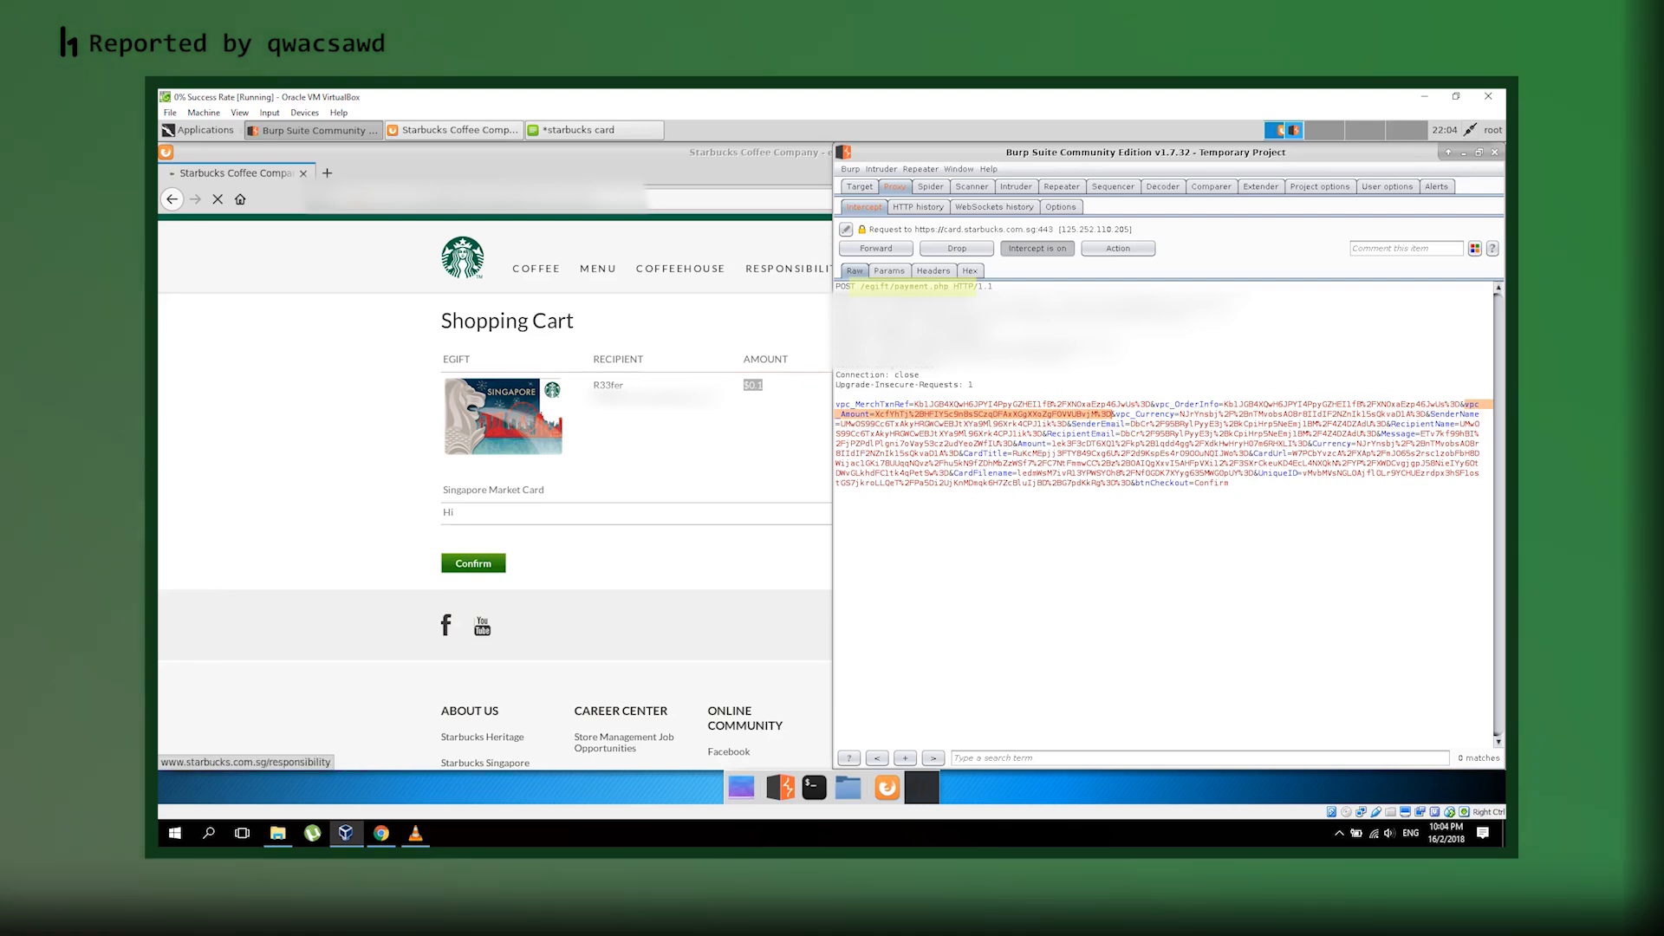
- Annotate the saved encoded vpc_Amount string in the notes with 'this value is'
click(577, 129)
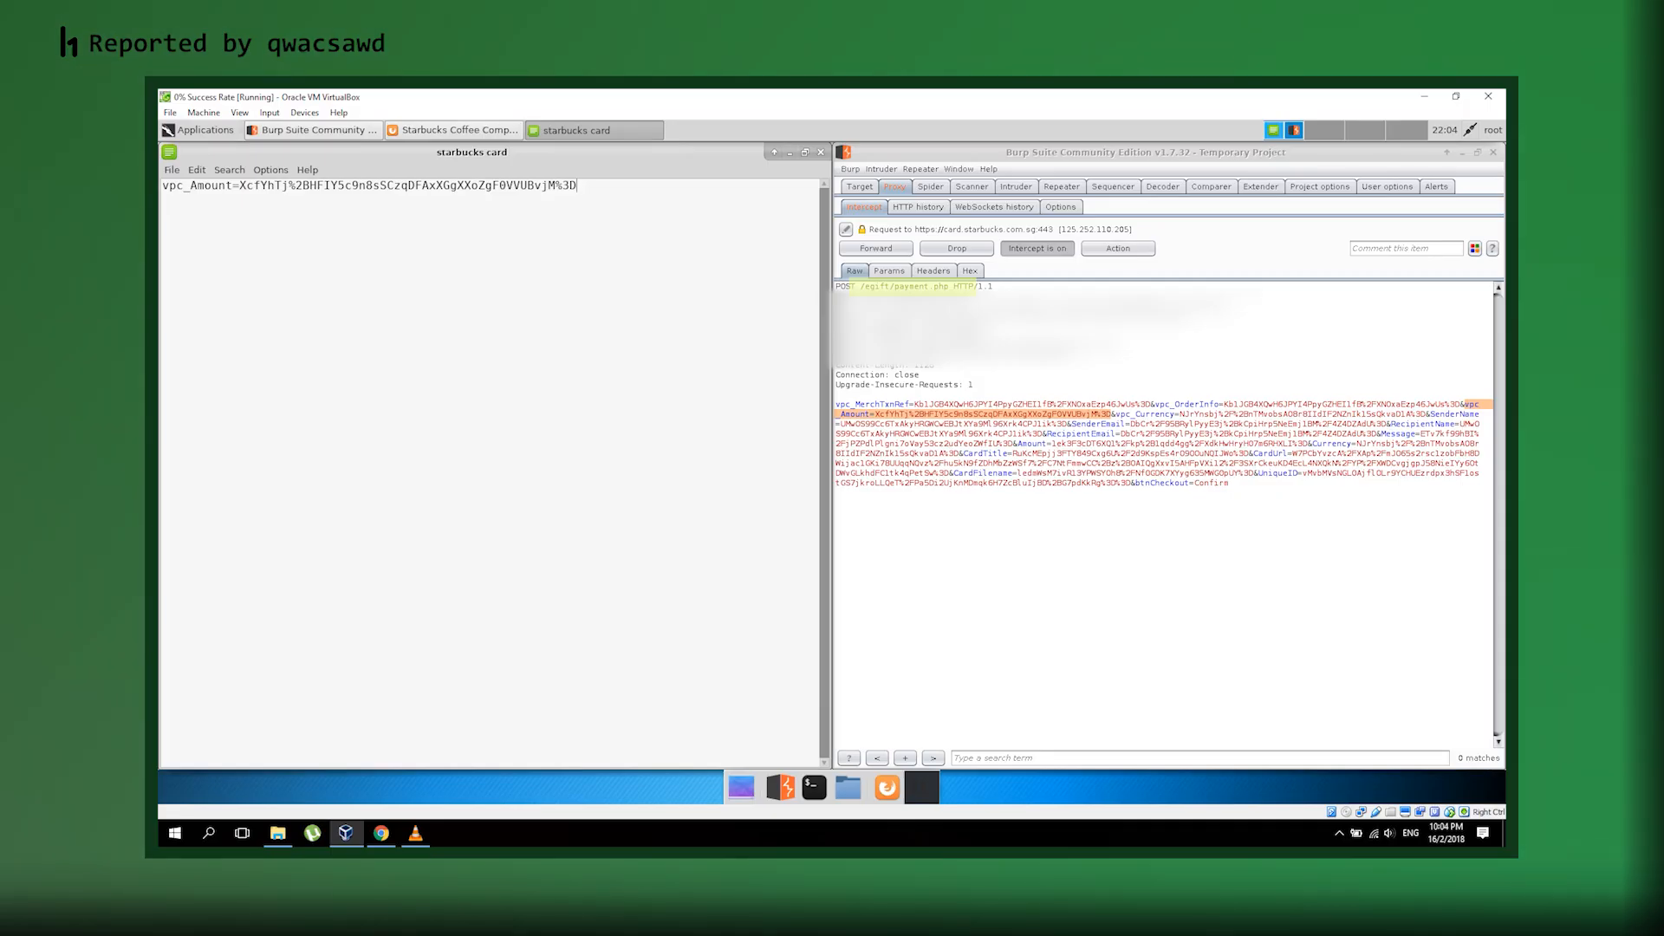
text(this)
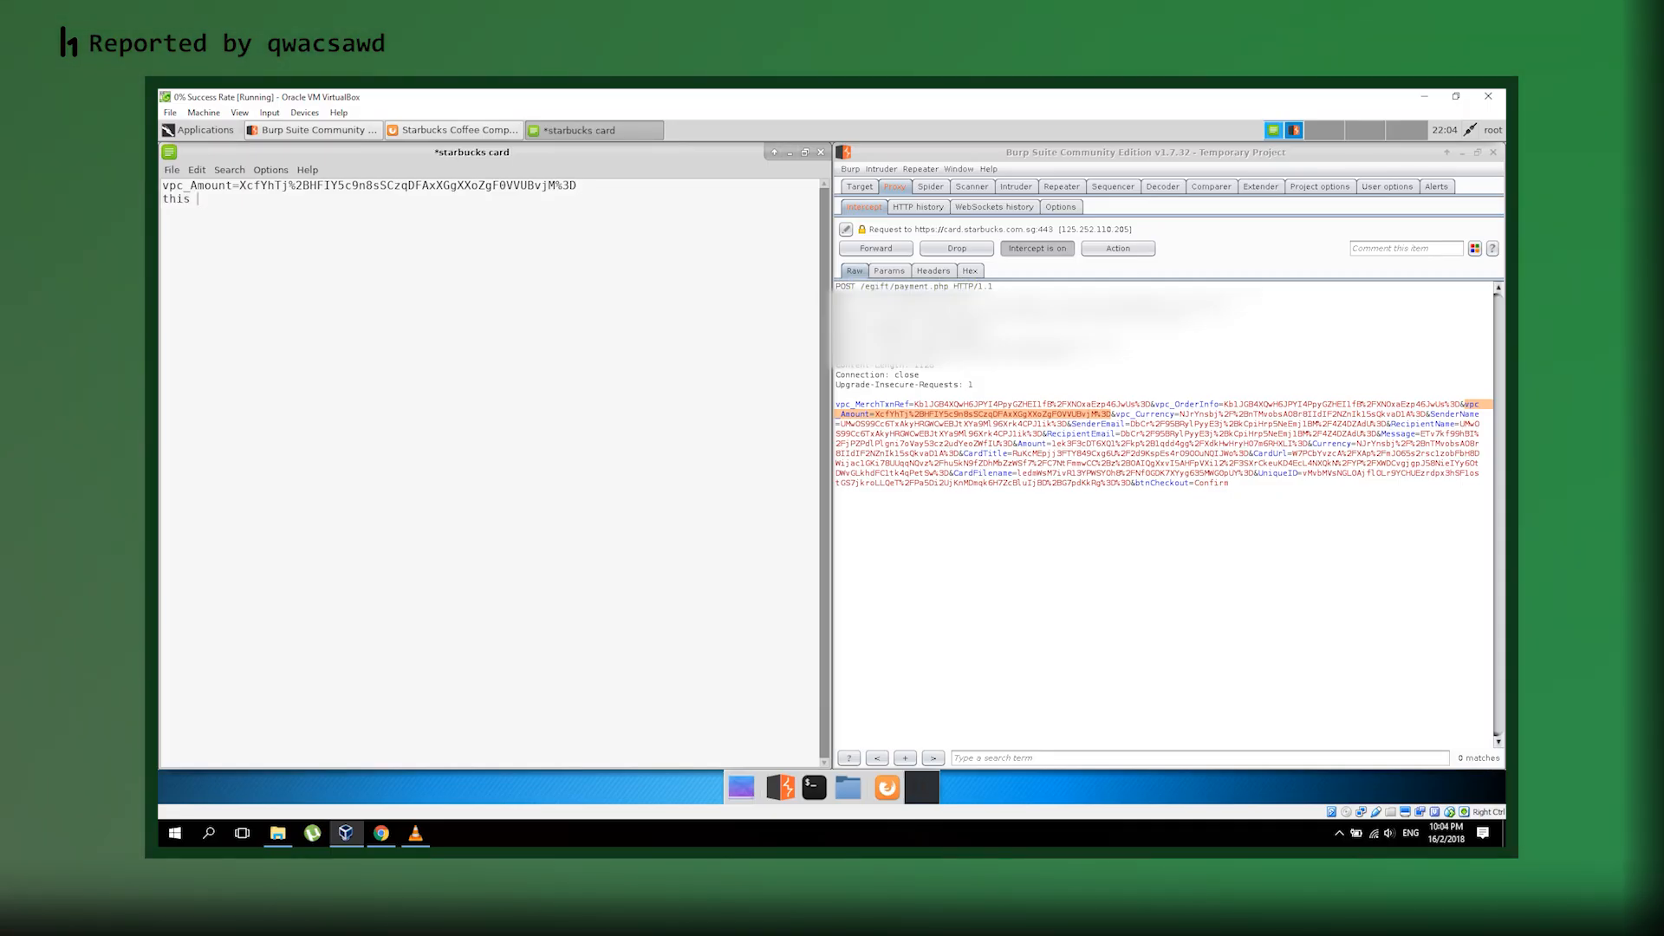
text(value is)
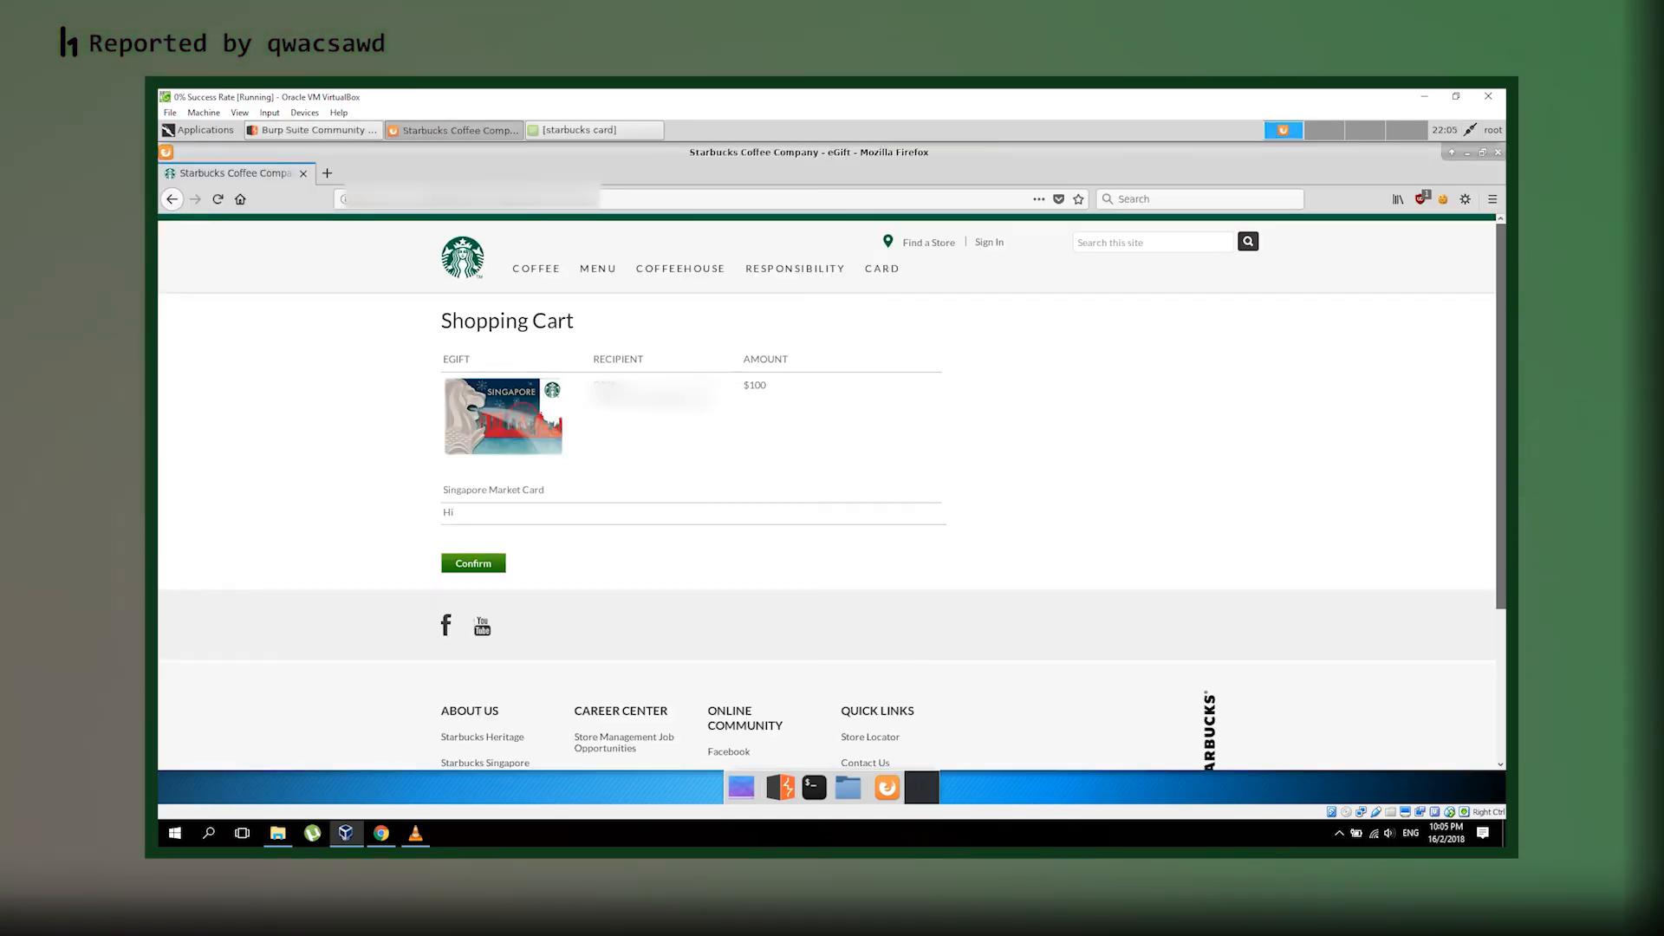
- Confirm the $100 cart and begin swapping vpc_Amount in payment.php for the saved 0.1 value
double_click(753, 384)
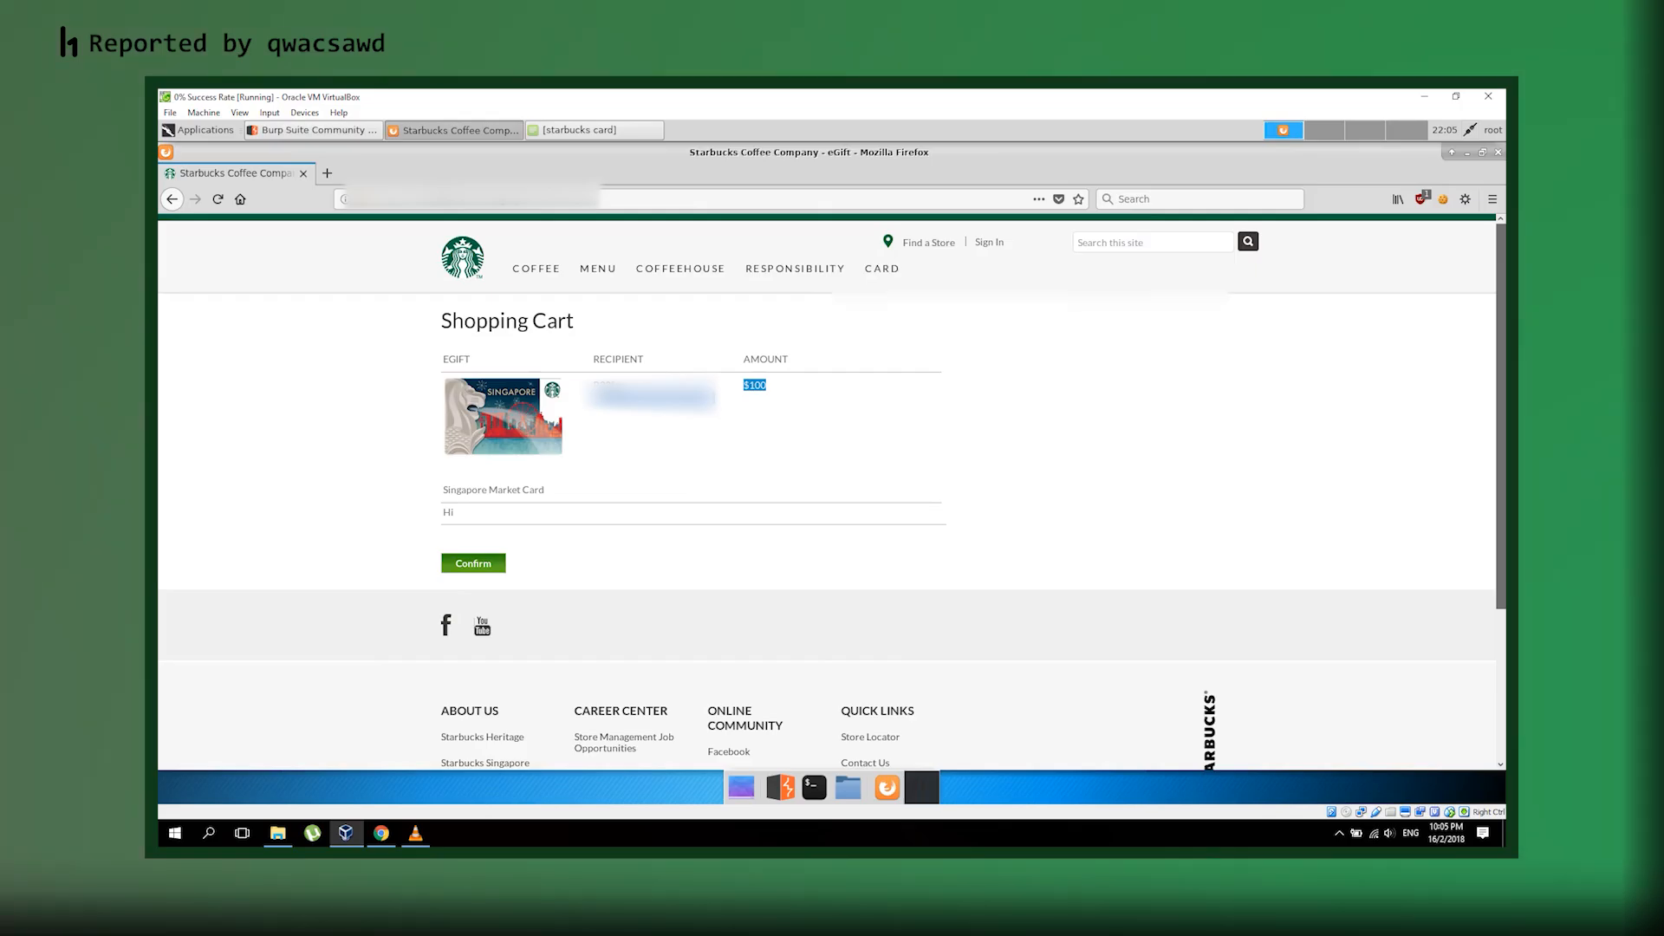
click(474, 562)
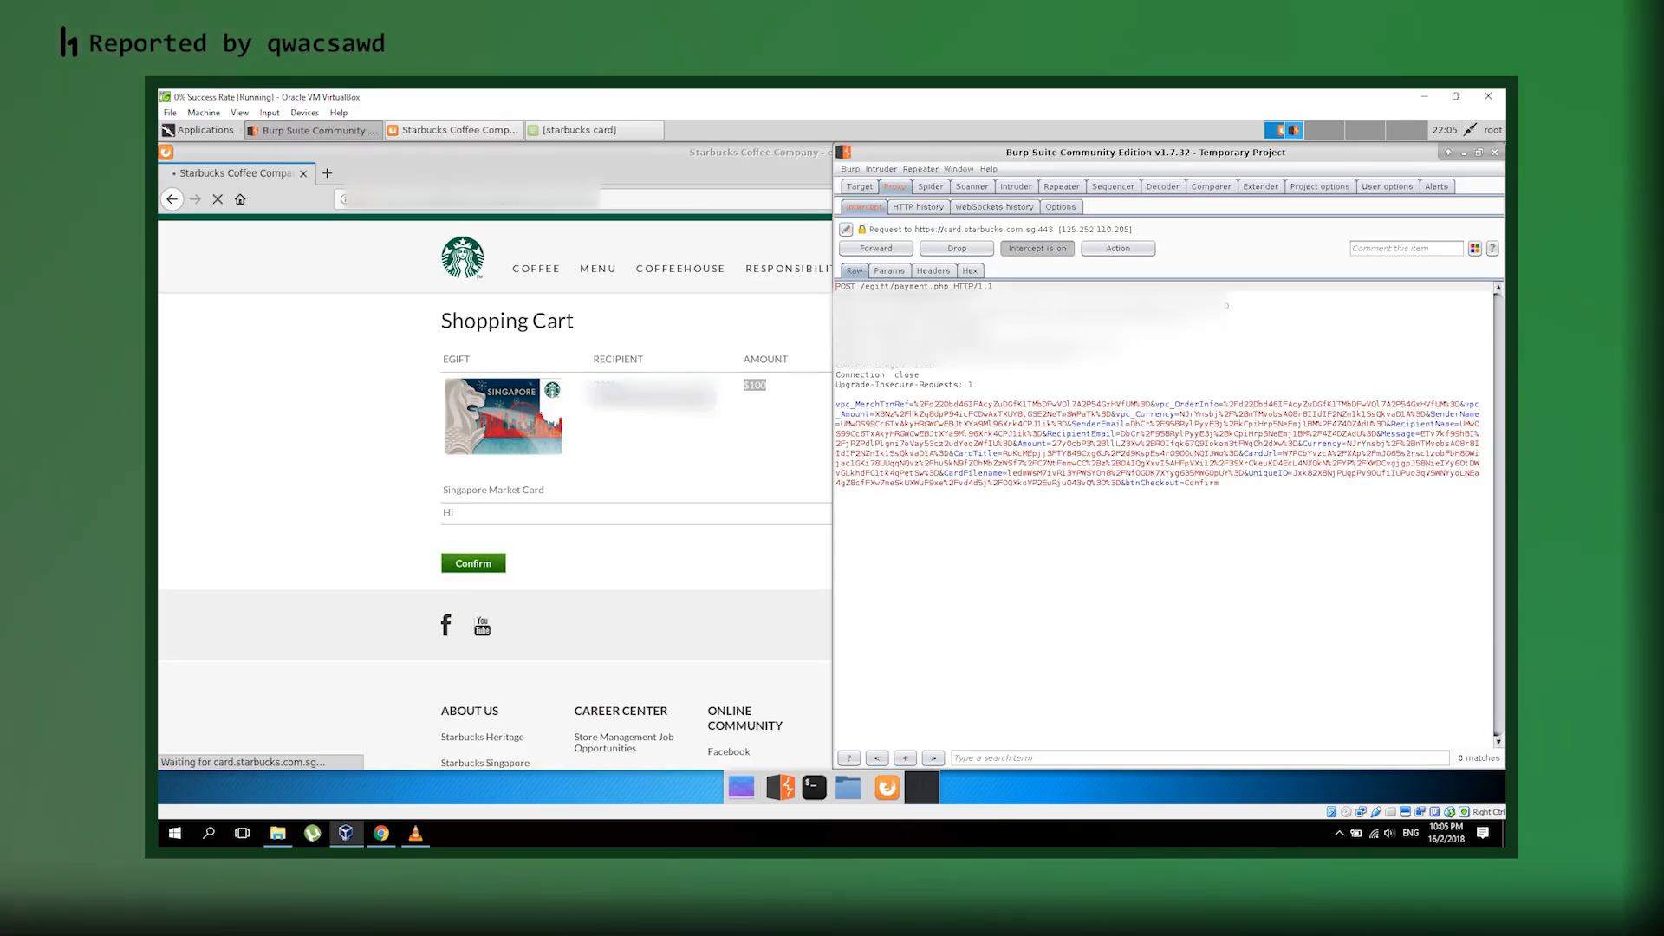
click(590, 129)
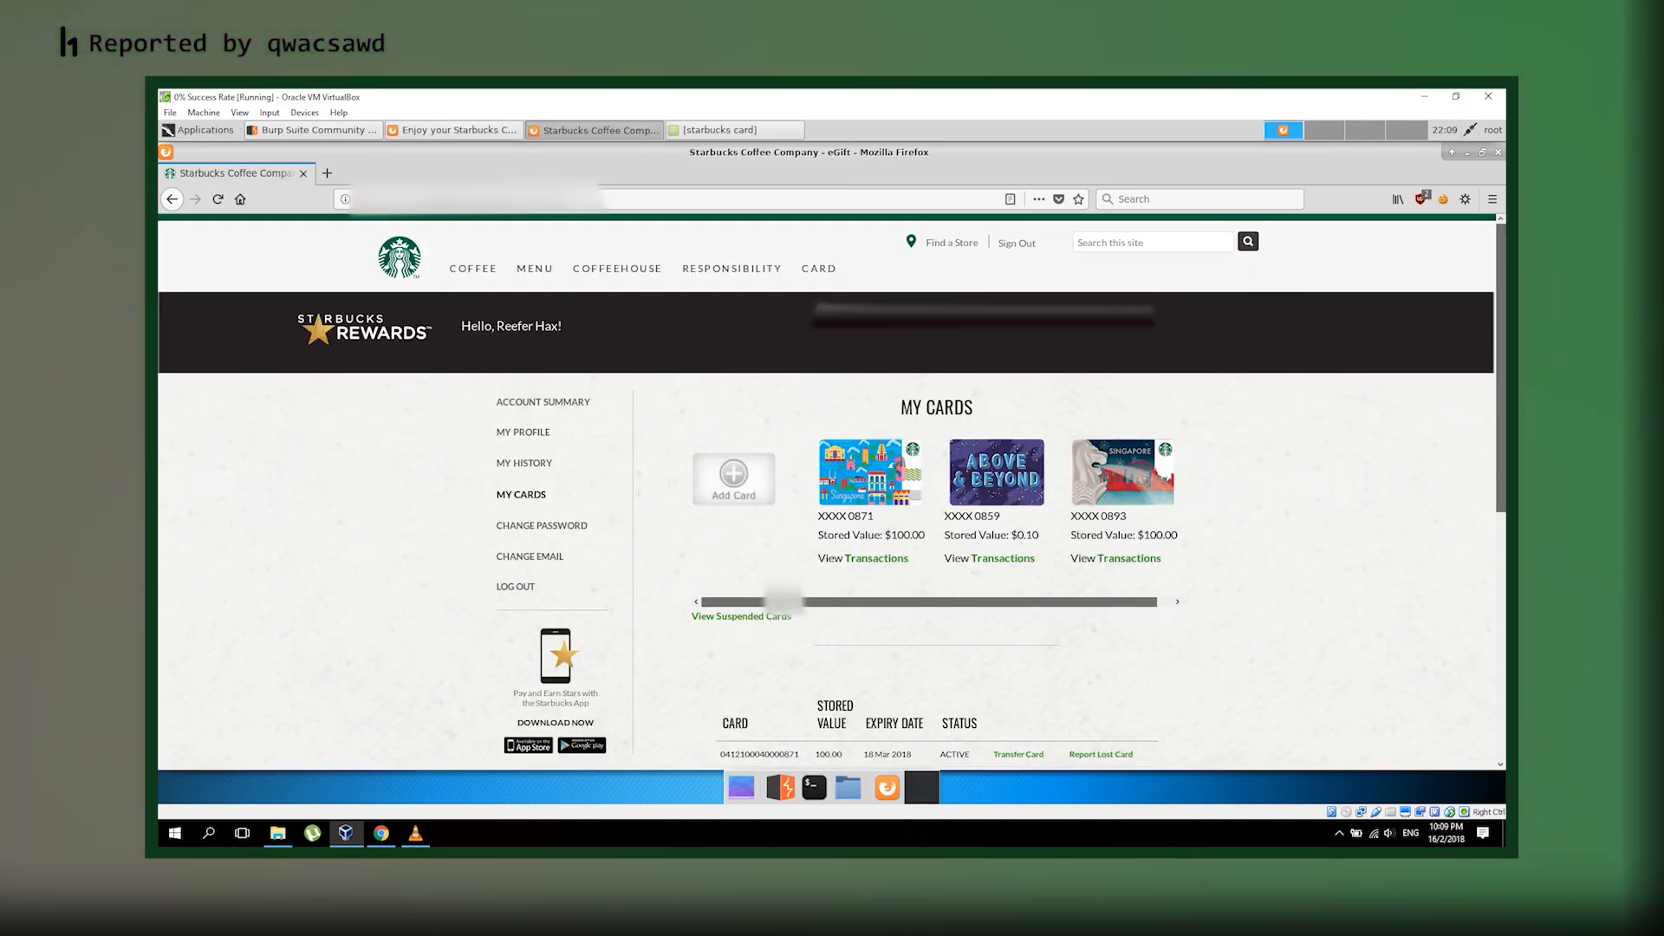
scroll(down, 3)
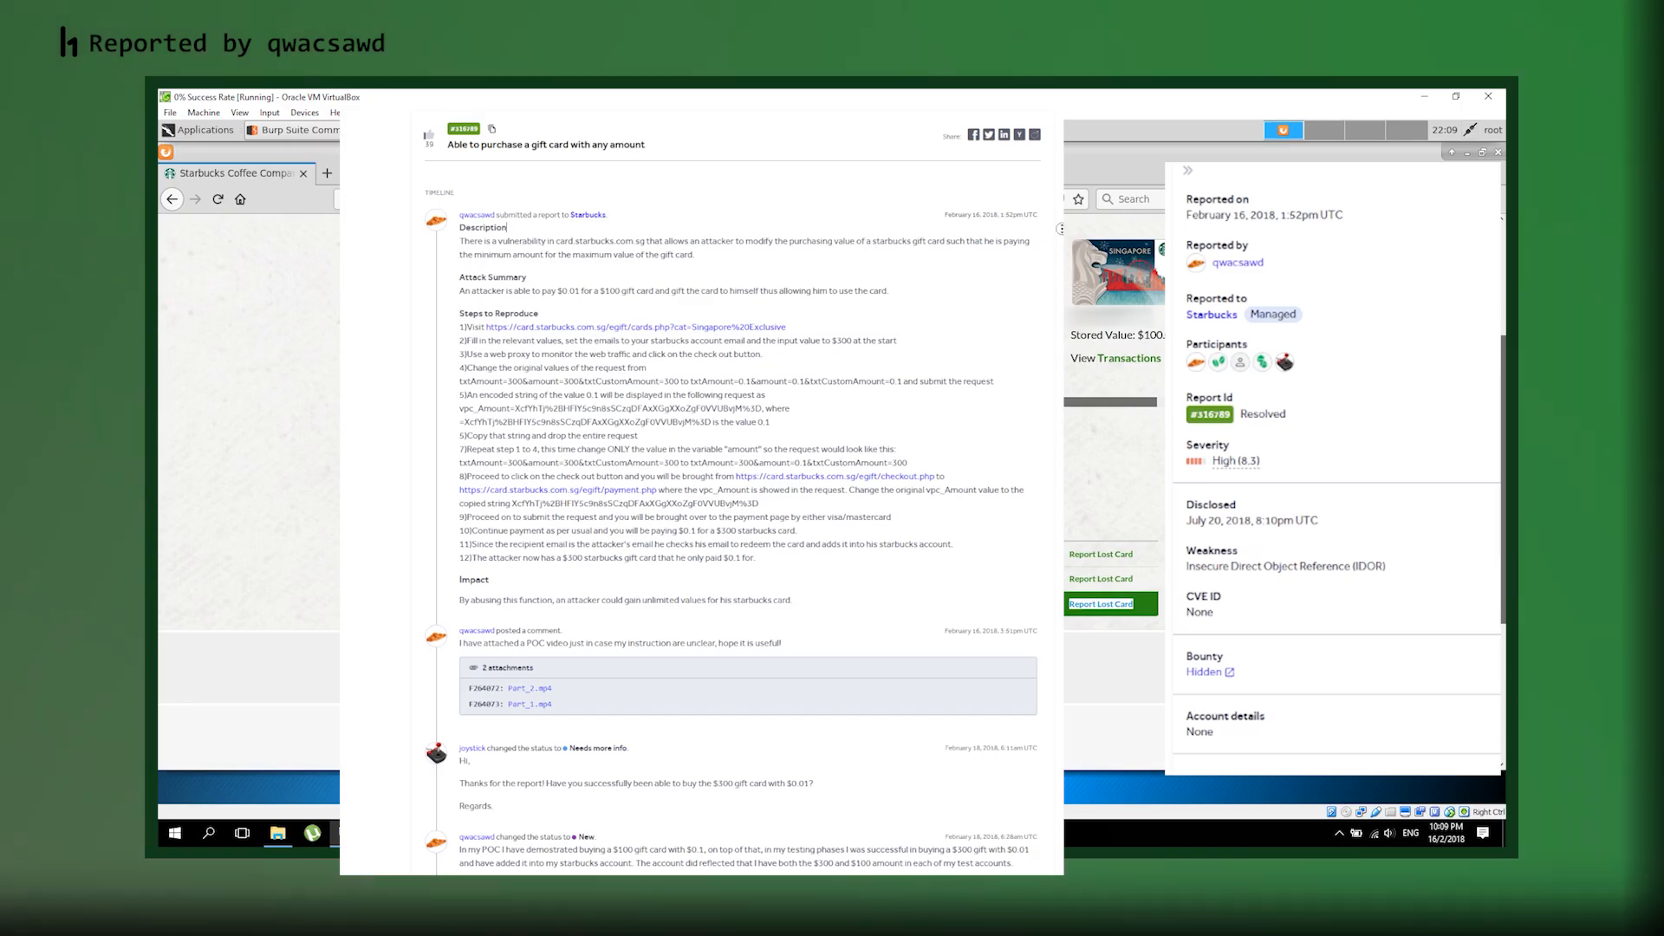
scroll(down, 3)
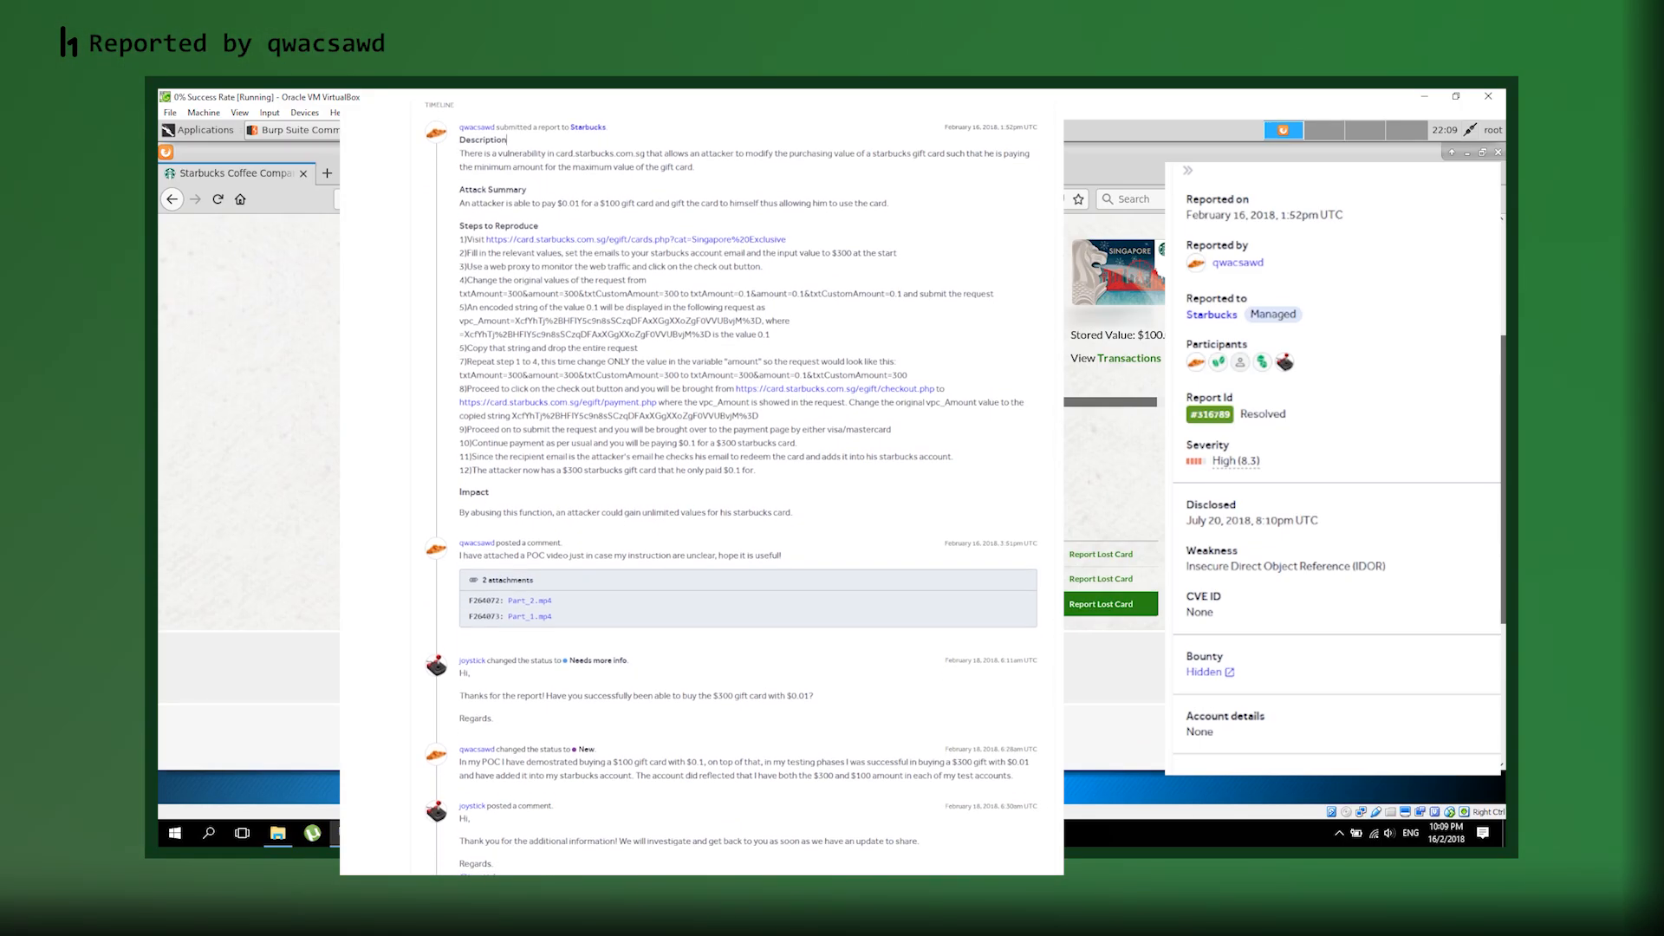
scroll(down, 3)
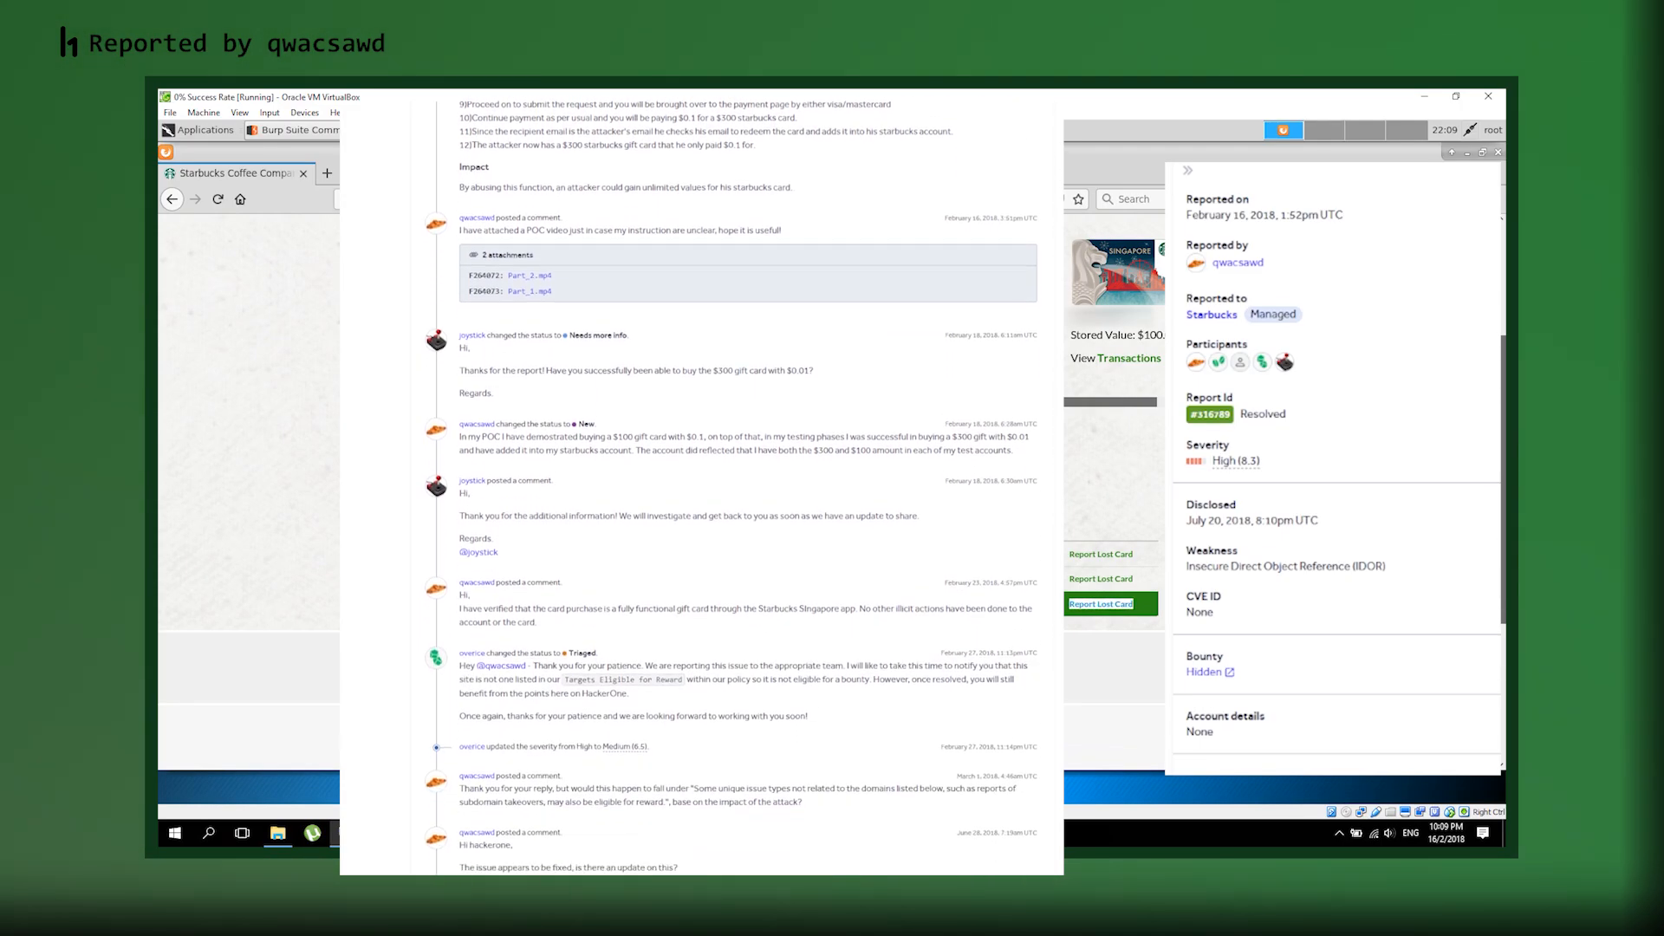
scroll(down, 3)
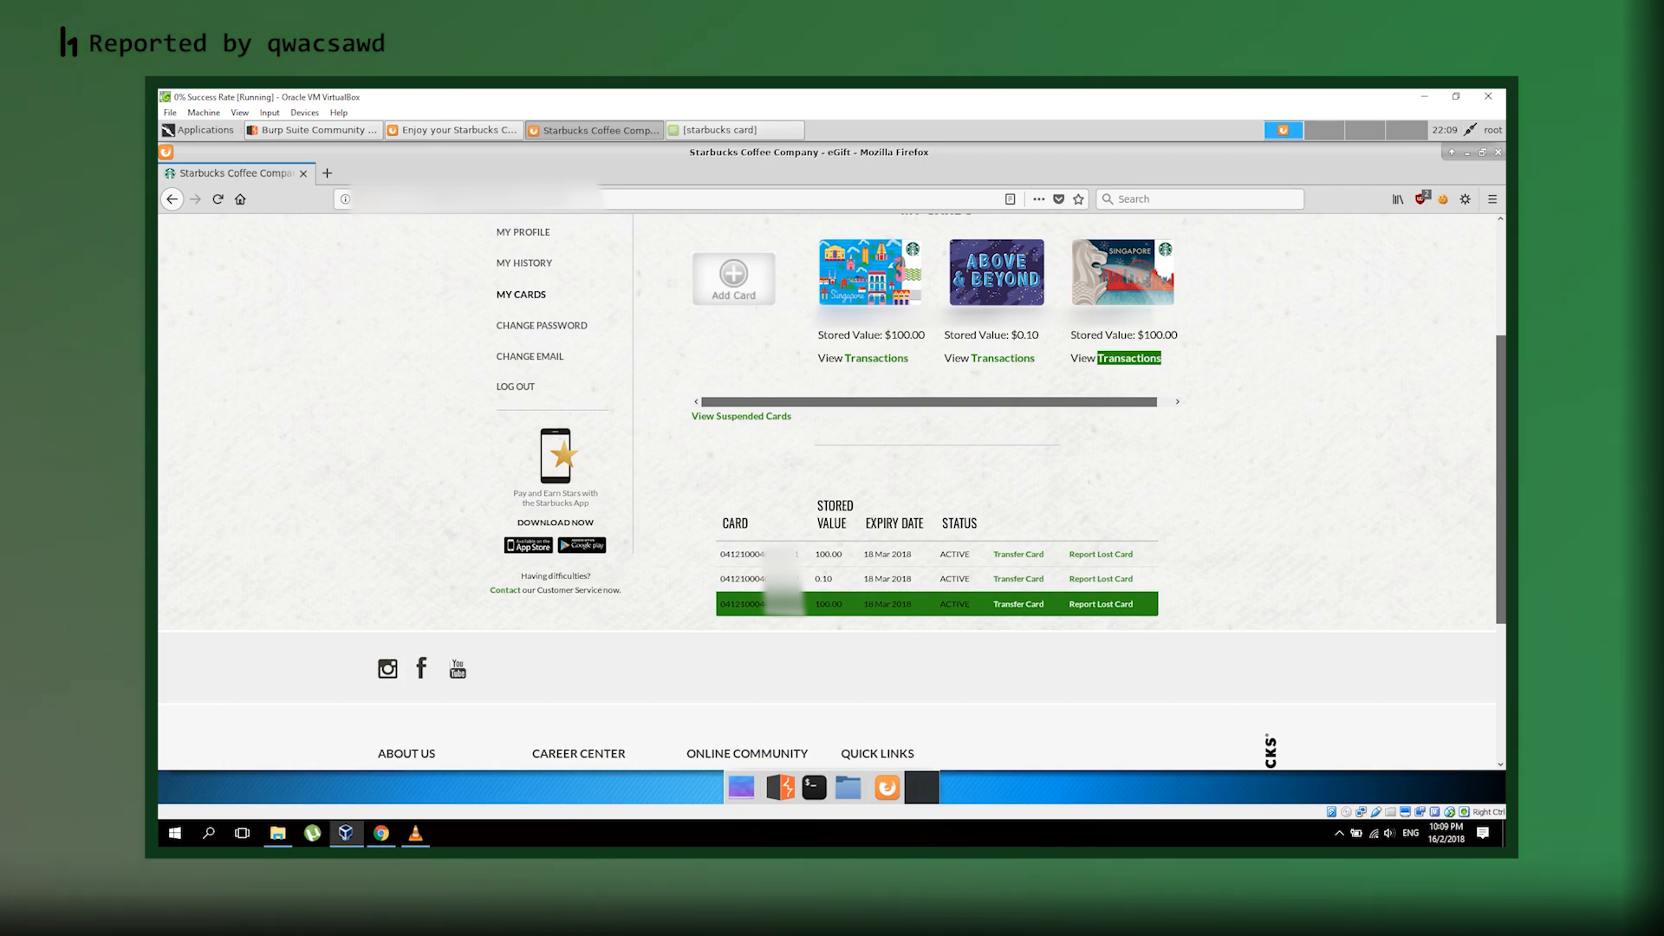
click(1129, 358)
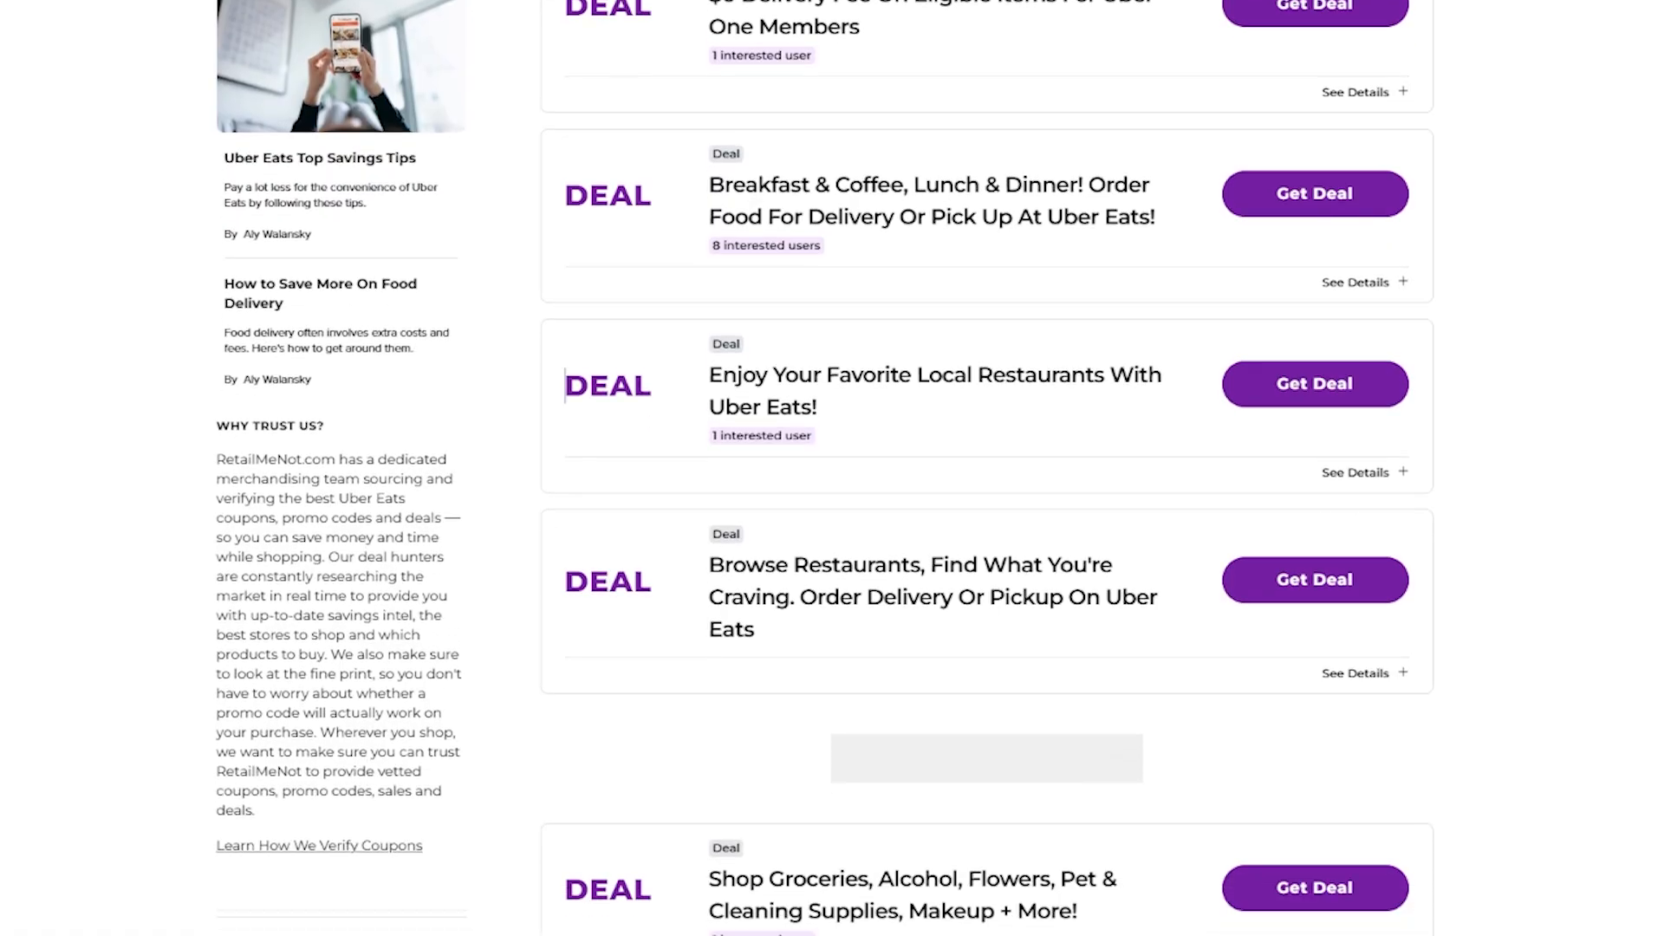
scroll(down, 3)
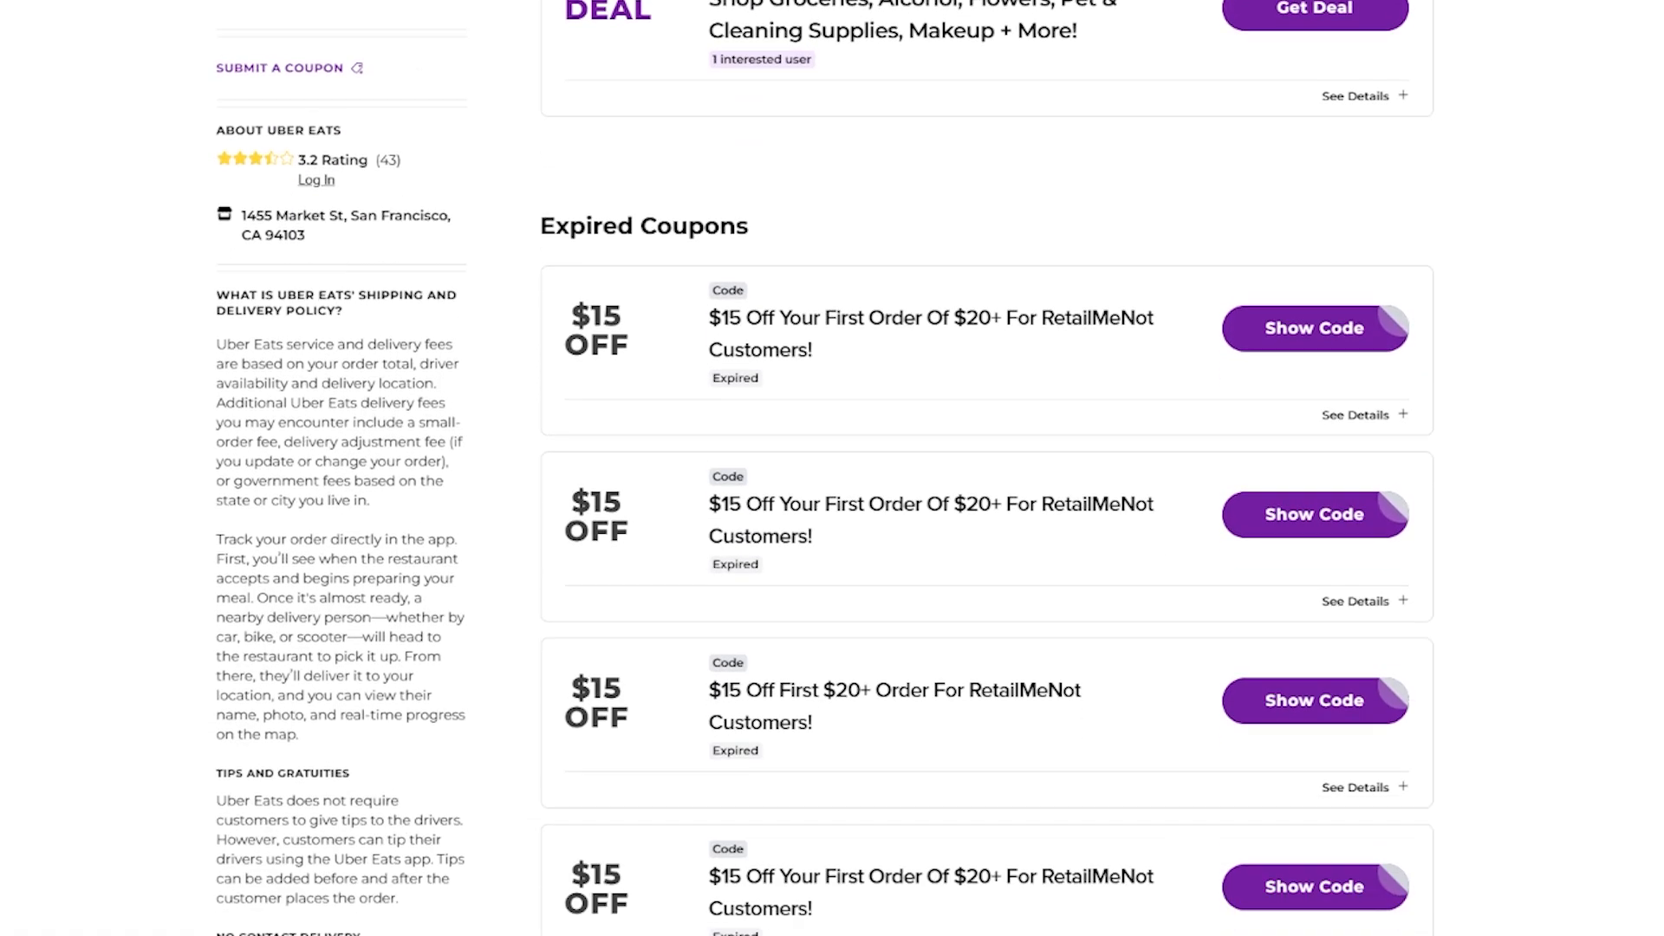